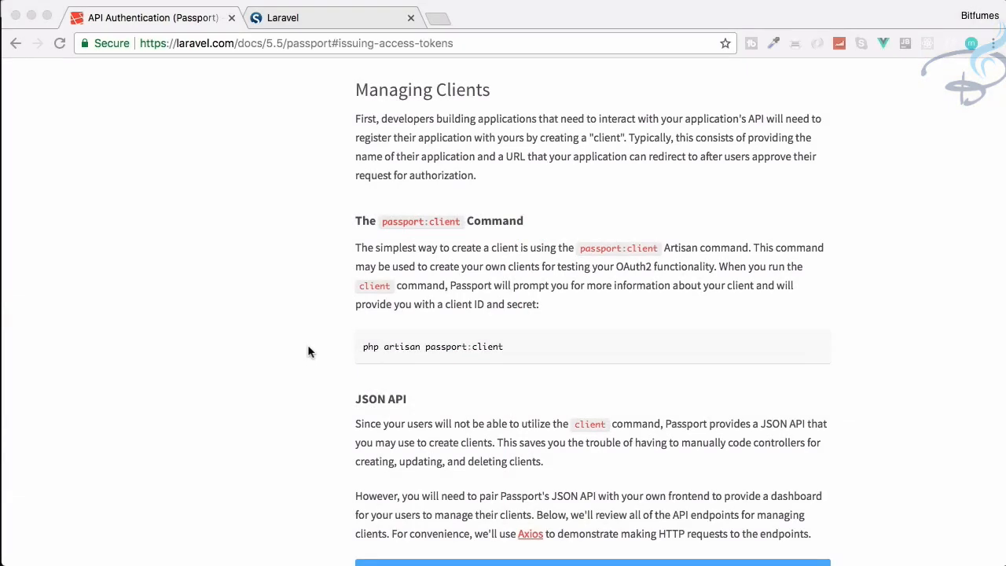
Step: Compare the app dashboard listing OAuth client Test against the Passport docs and code editor
click(303, 17)
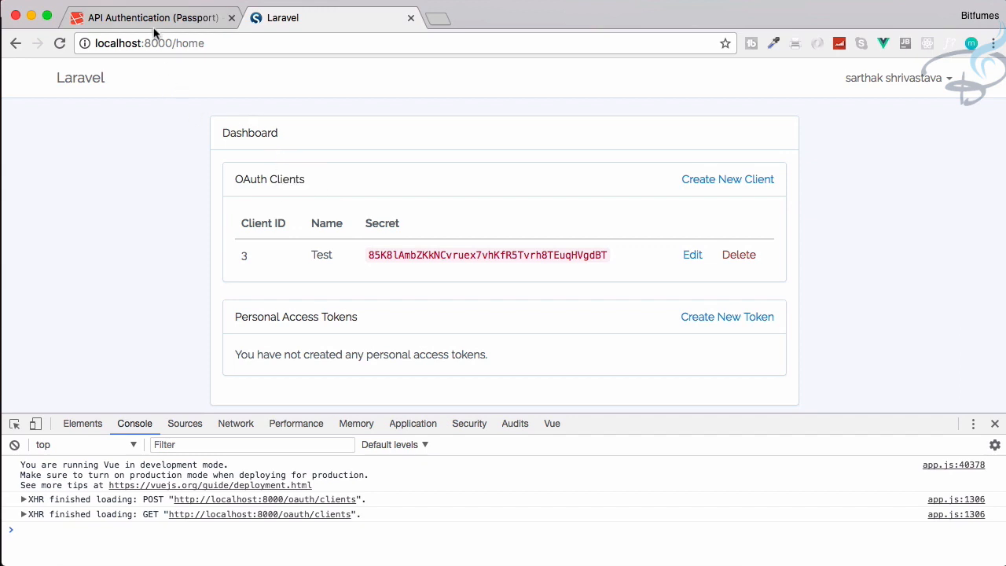
mouse_move(616, 226)
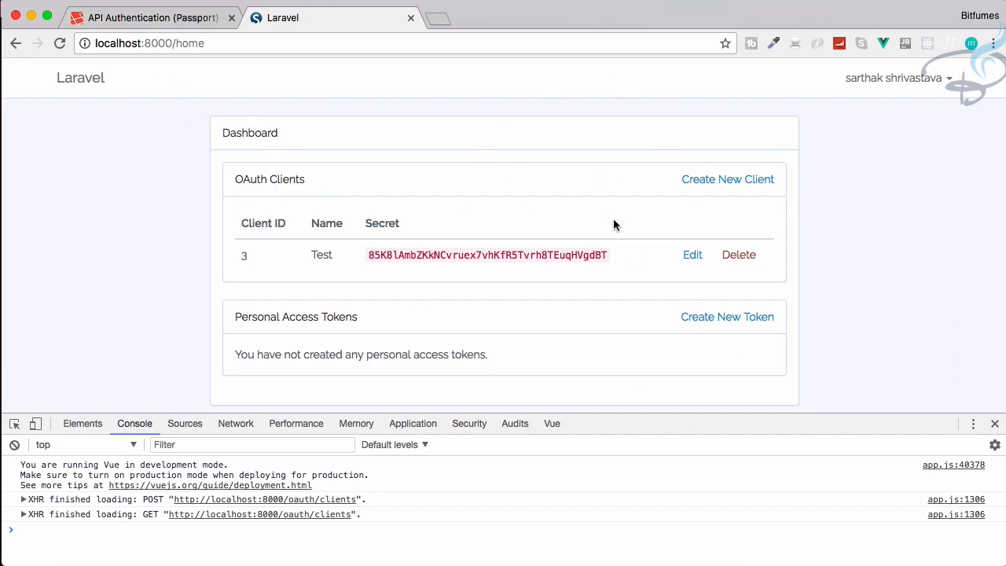
mouse_move(157, 17)
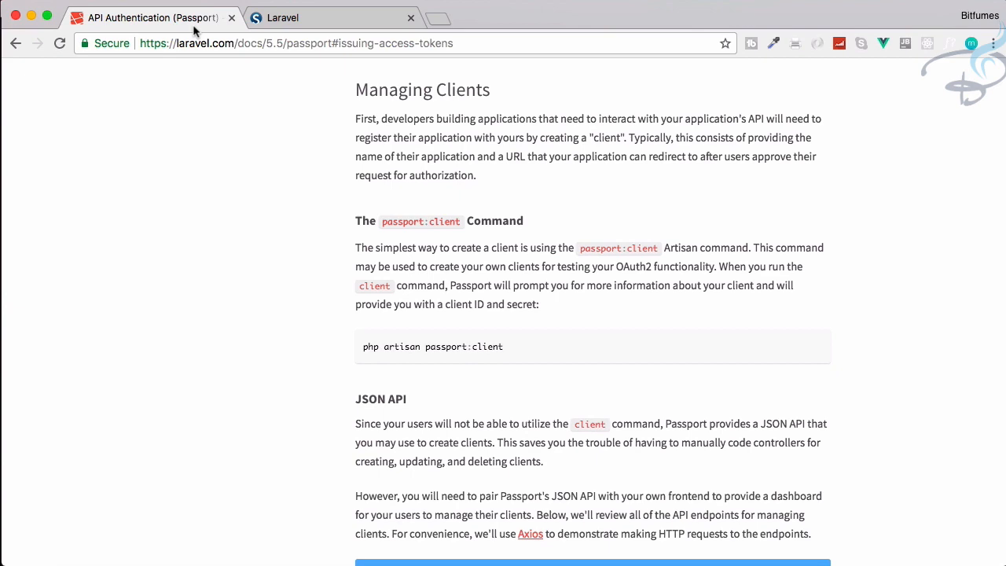
click(314, 17)
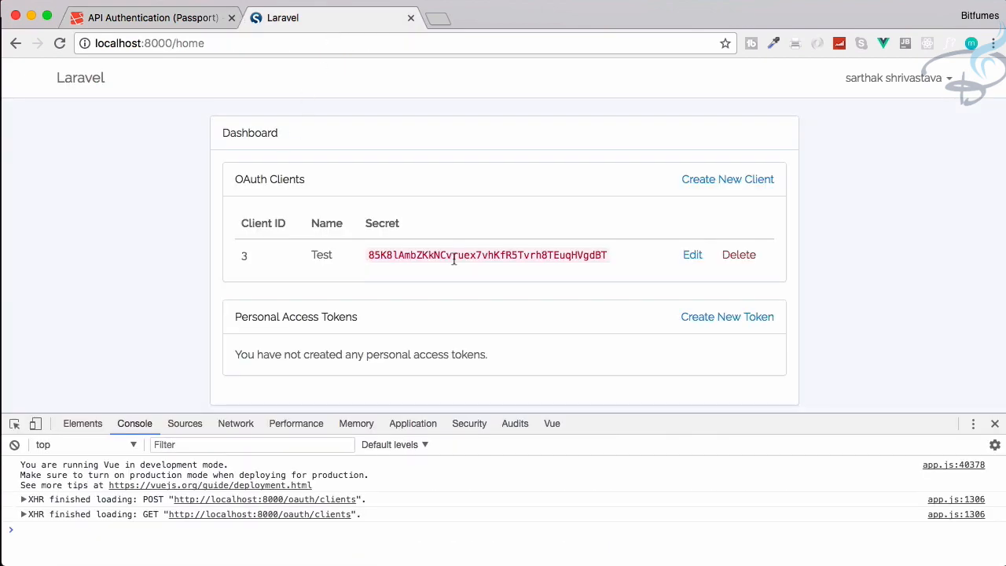
click(728, 179)
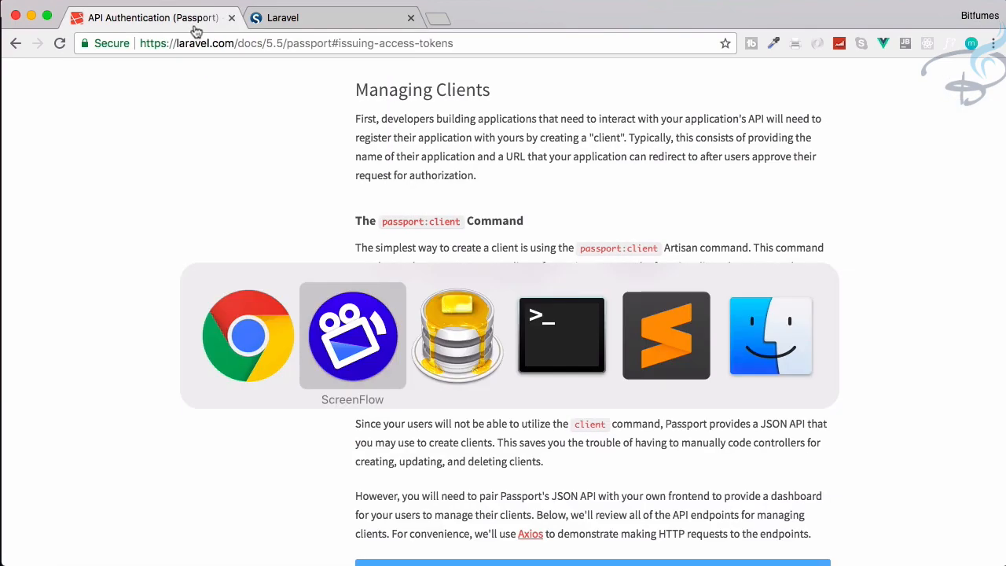
click(667, 336)
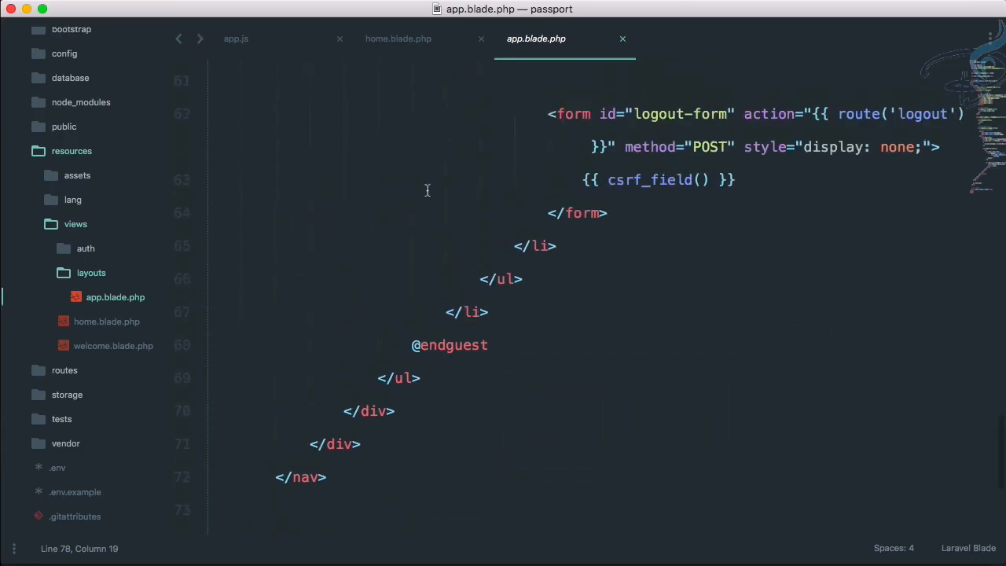
click(397, 38)
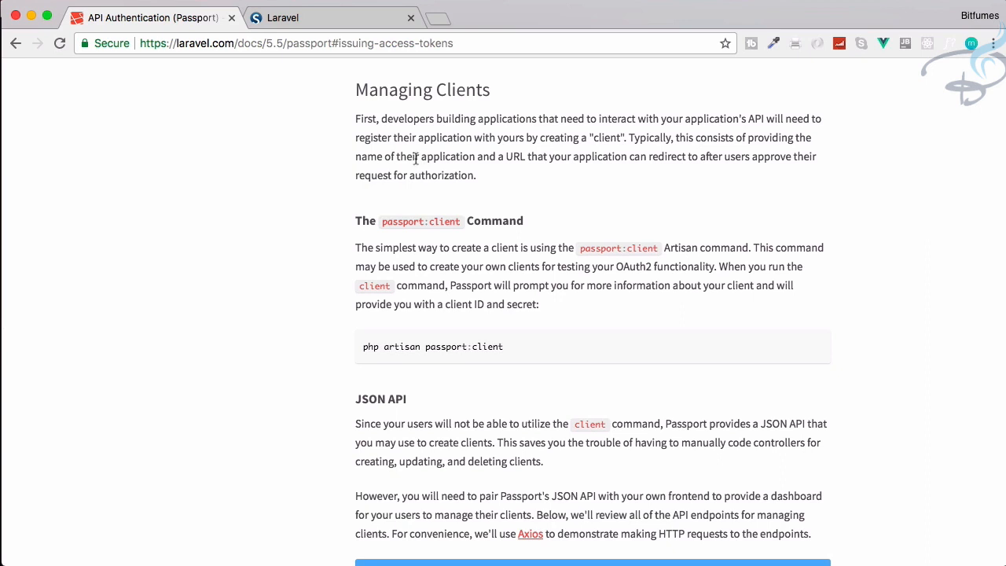
mouse_move(411, 157)
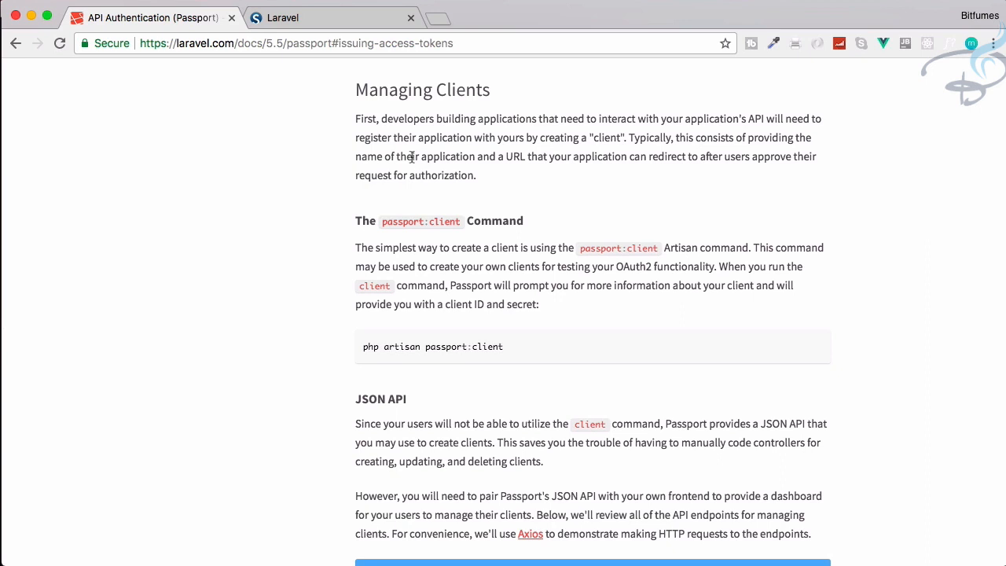
Step: Settle on the docs' Managing Clients section with the passport:client command selected
click(153, 17)
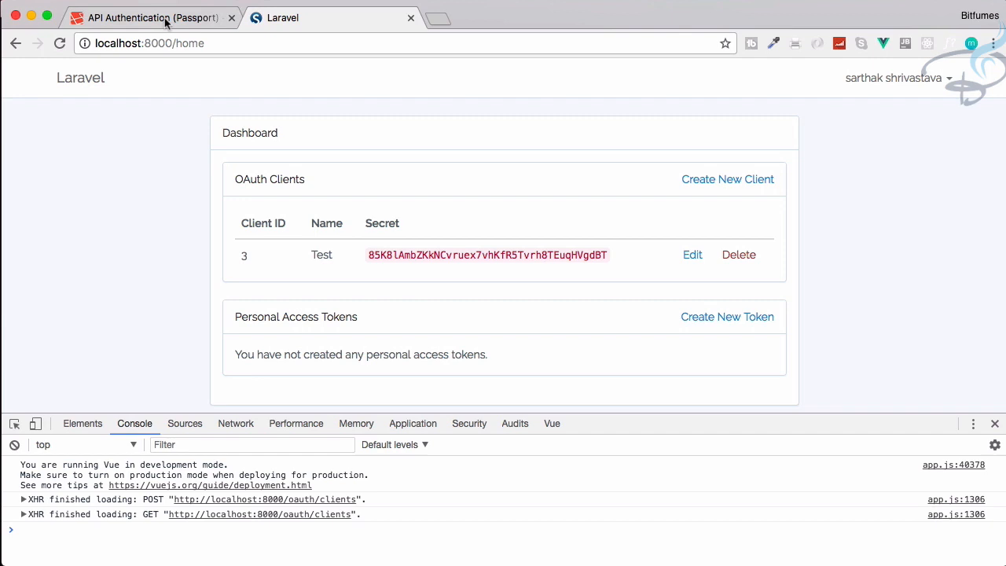
mouse_move(161, 22)
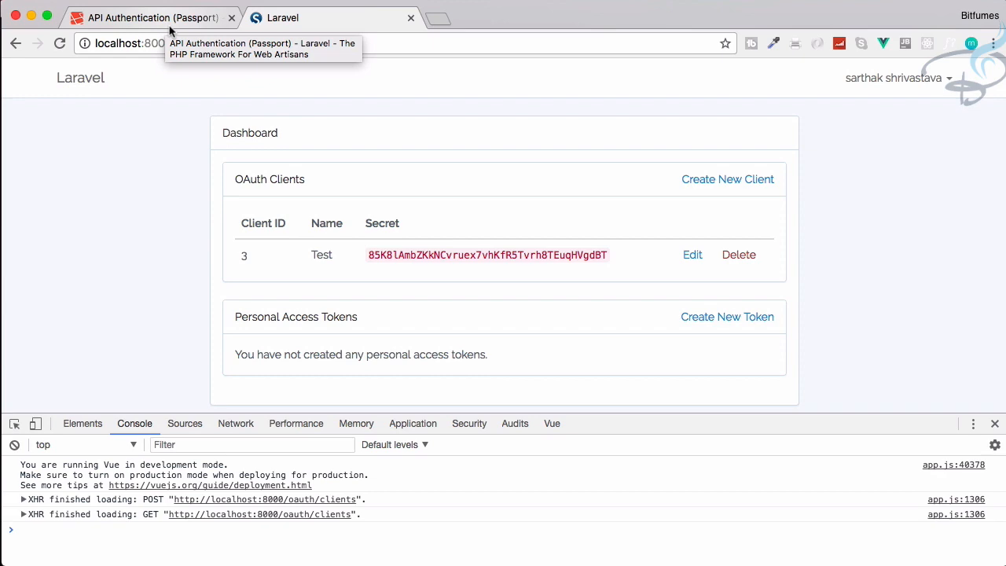
click(142, 17)
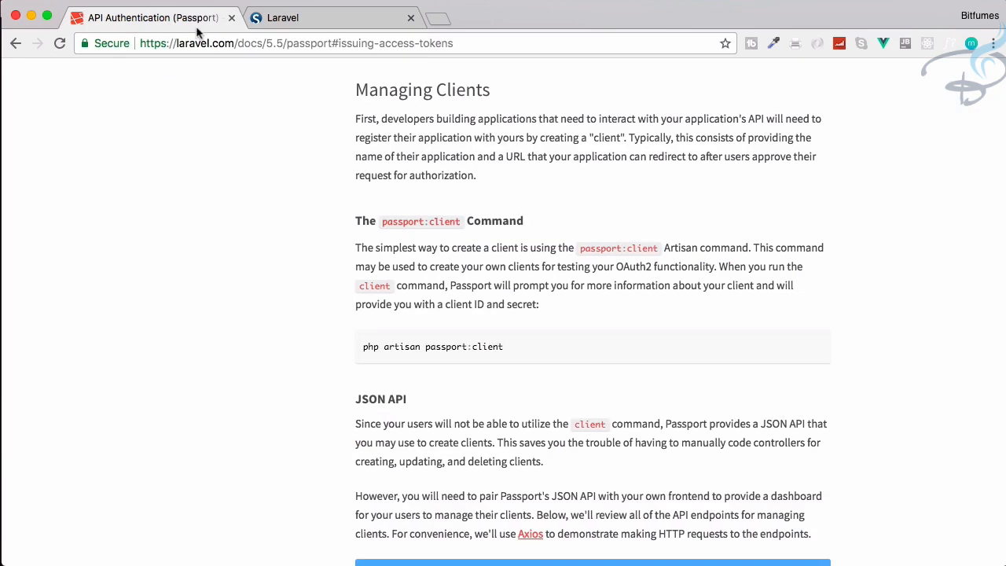
click(322, 17)
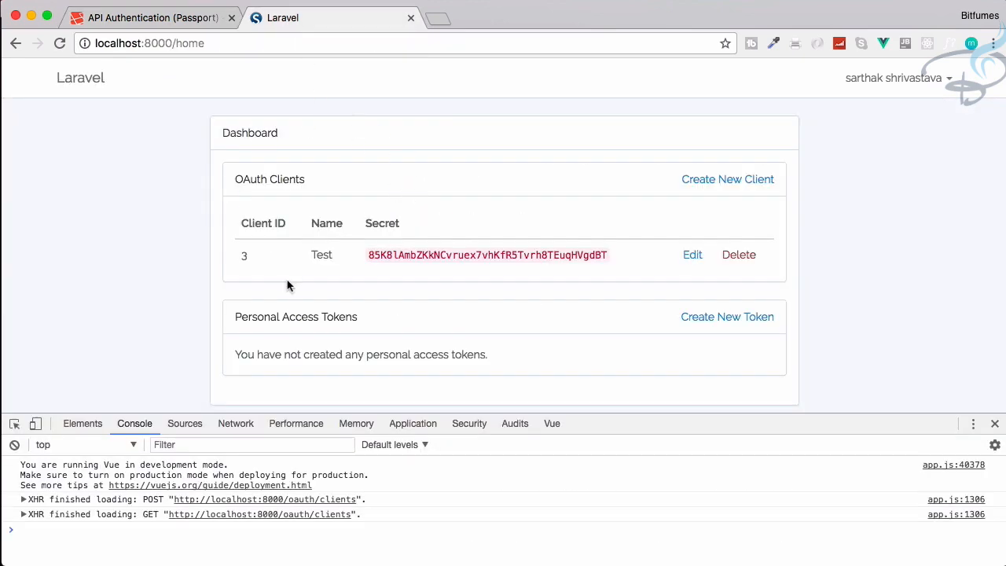
mouse_move(195, 37)
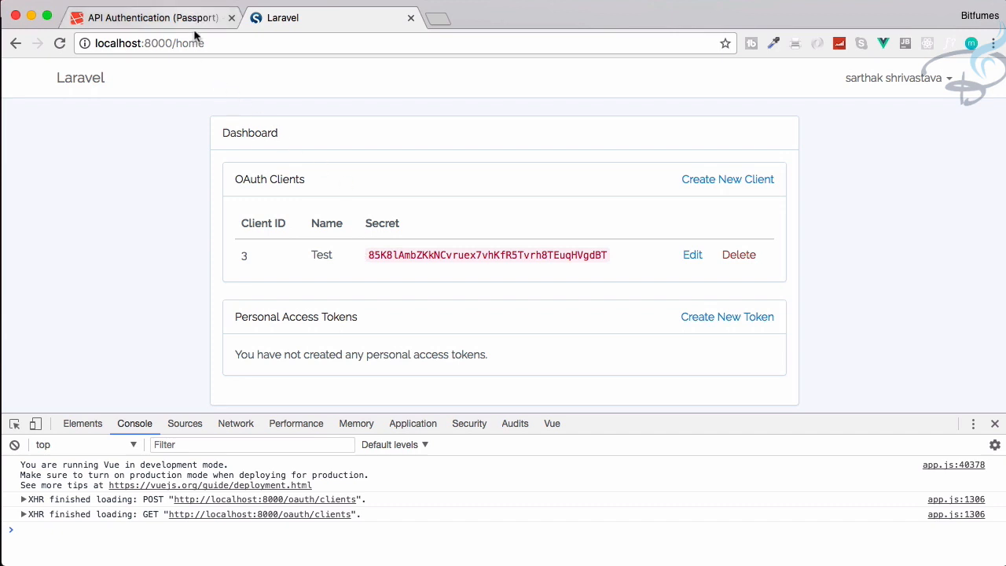
click(150, 17)
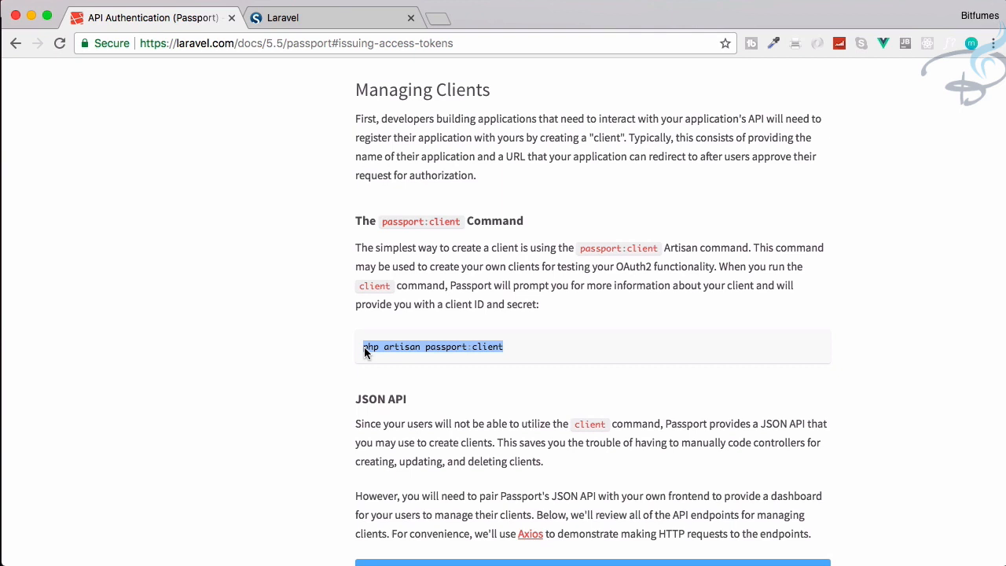
Step: Run 'php artisan passport:client' in Terminal until it prompts for a user ID
key(cmd+tab)
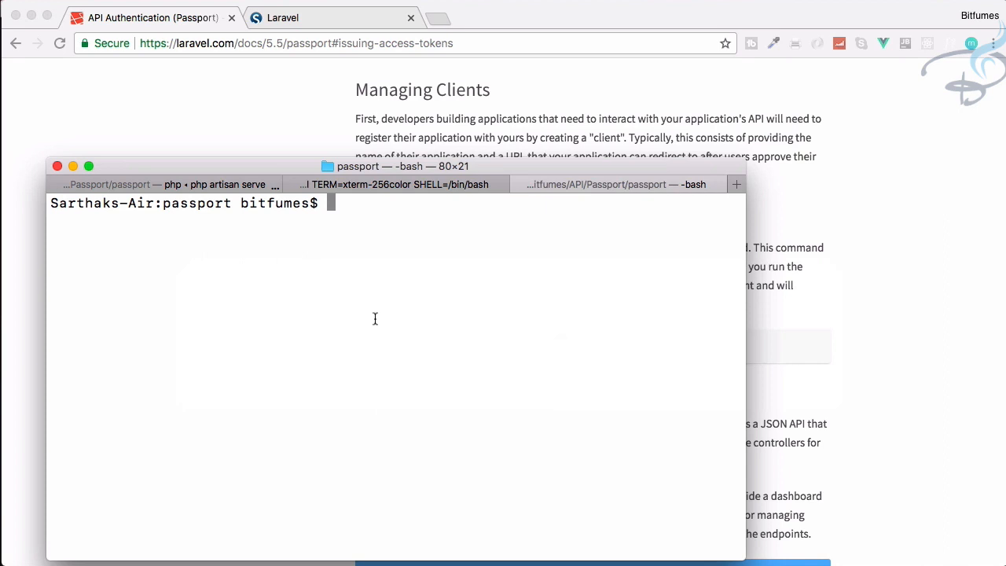
text(php artisan passport:client)
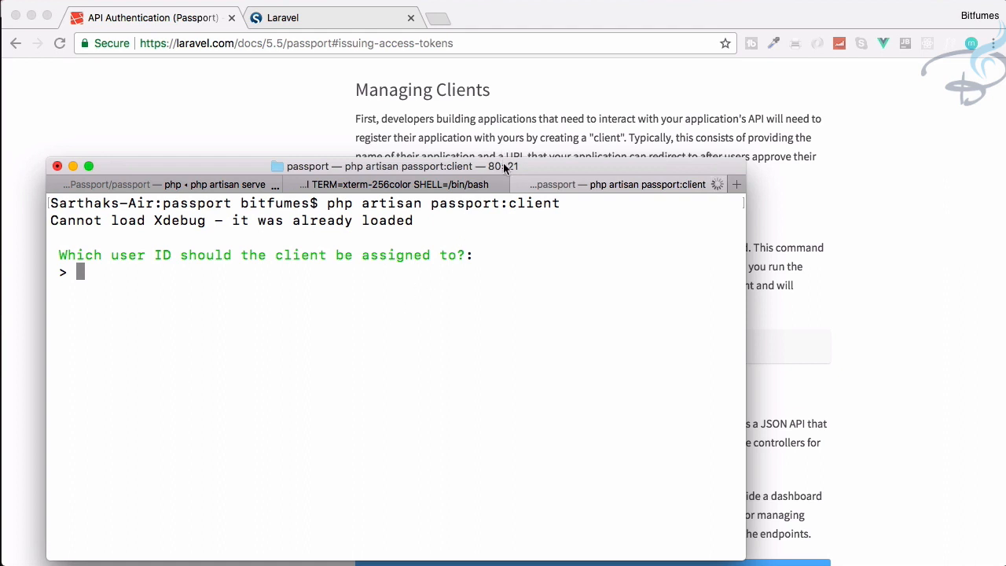
click(330, 17)
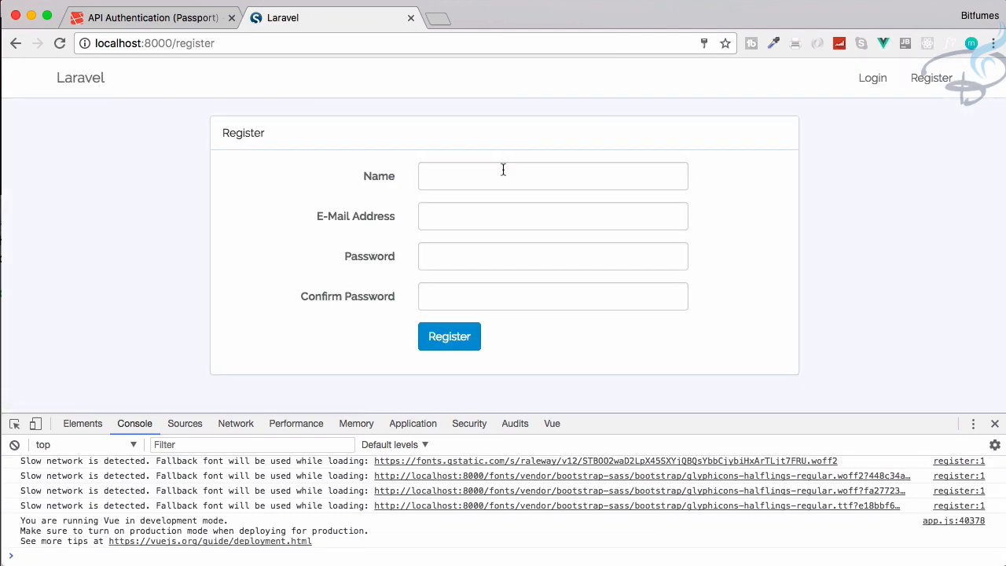
Step: Register a second user named Ankur with email and confirmed password, landing on an empty dashboard
text(Ankur)
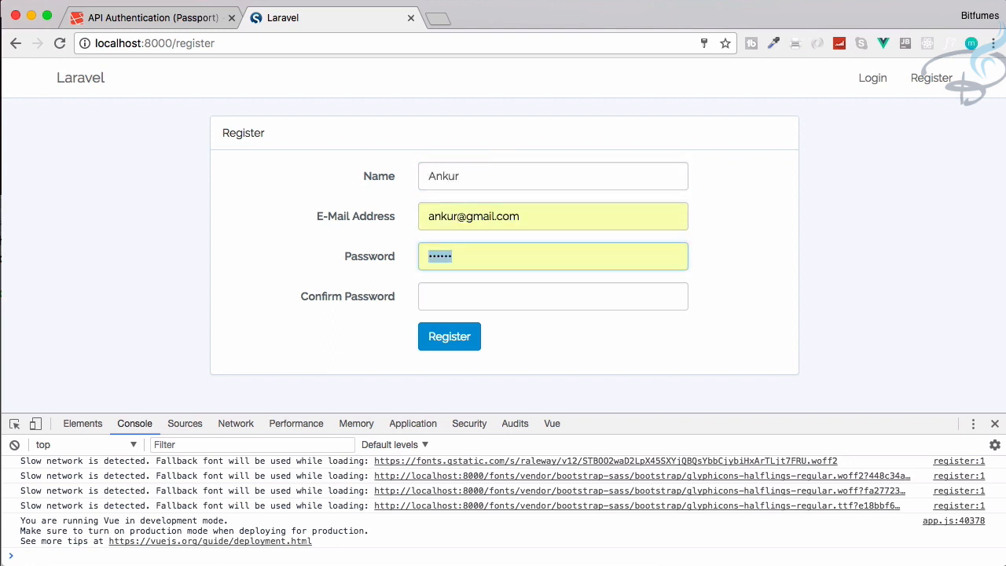
click(553, 256)
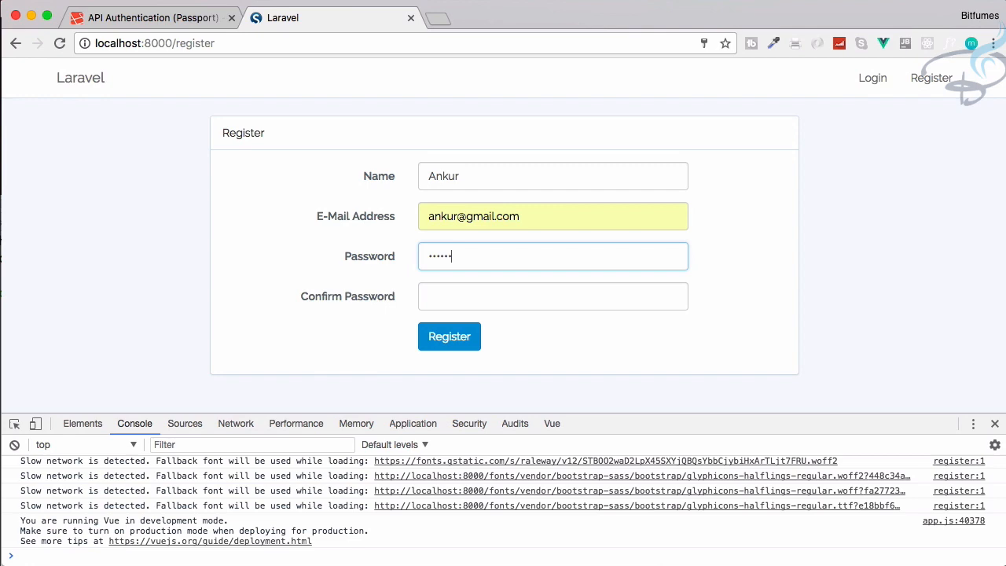
text(••••••)
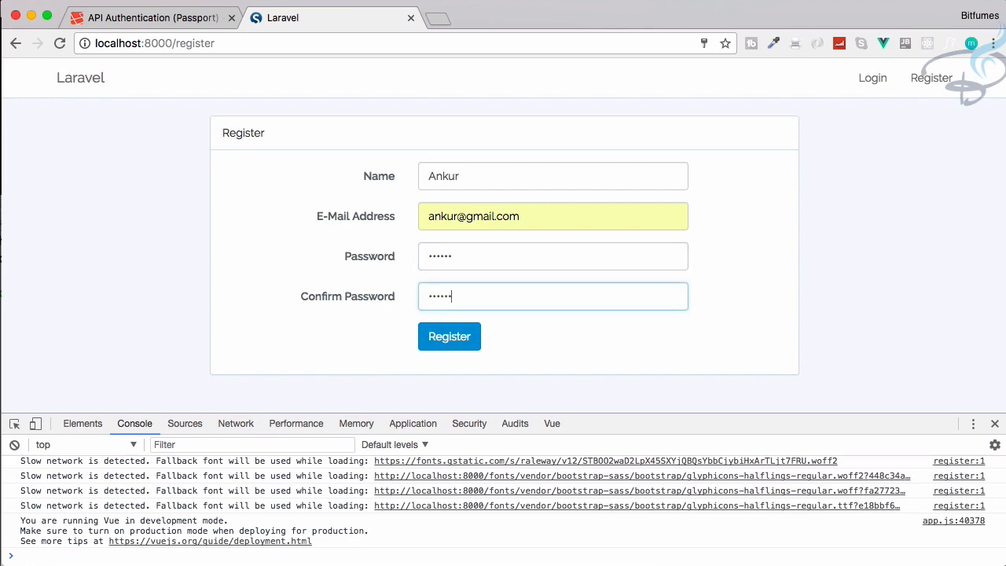
click(449, 336)
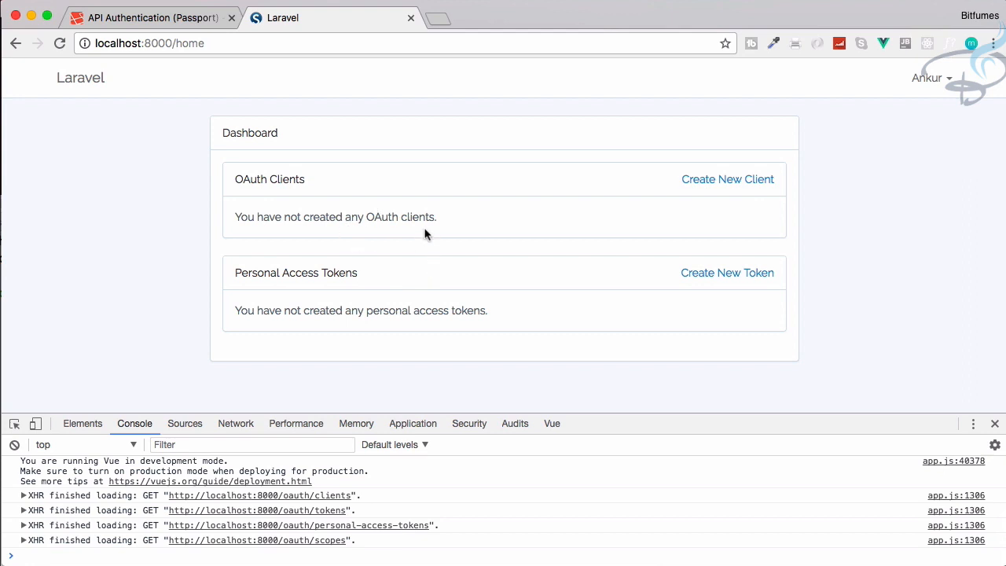
mouse_move(422, 235)
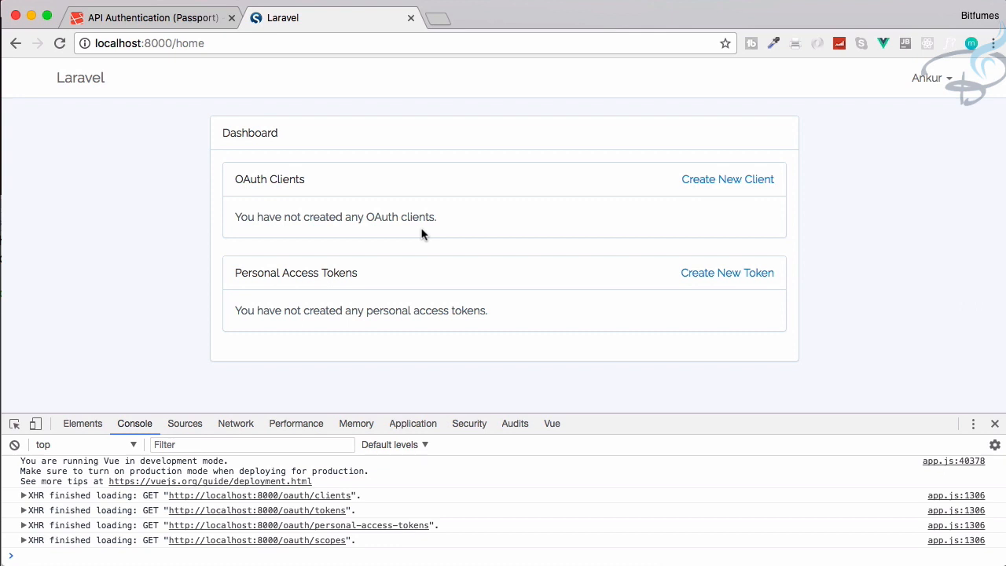
mouse_move(456, 230)
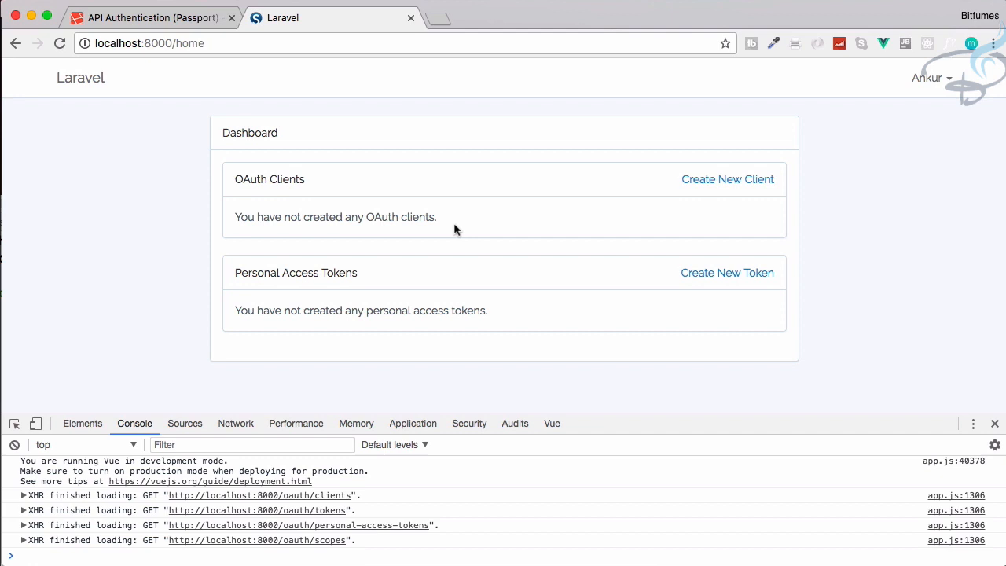
mouse_move(55, 365)
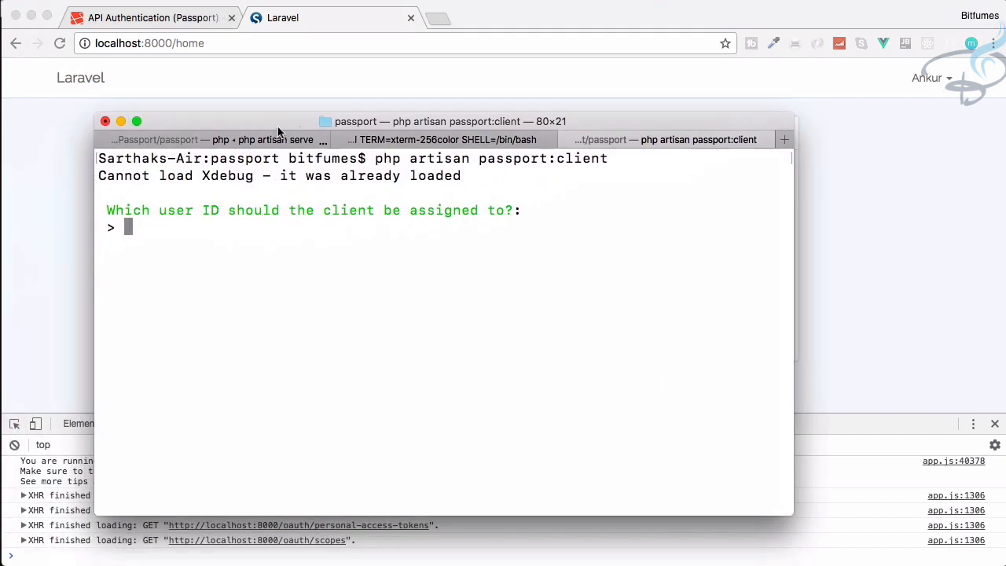
mouse_move(354, 233)
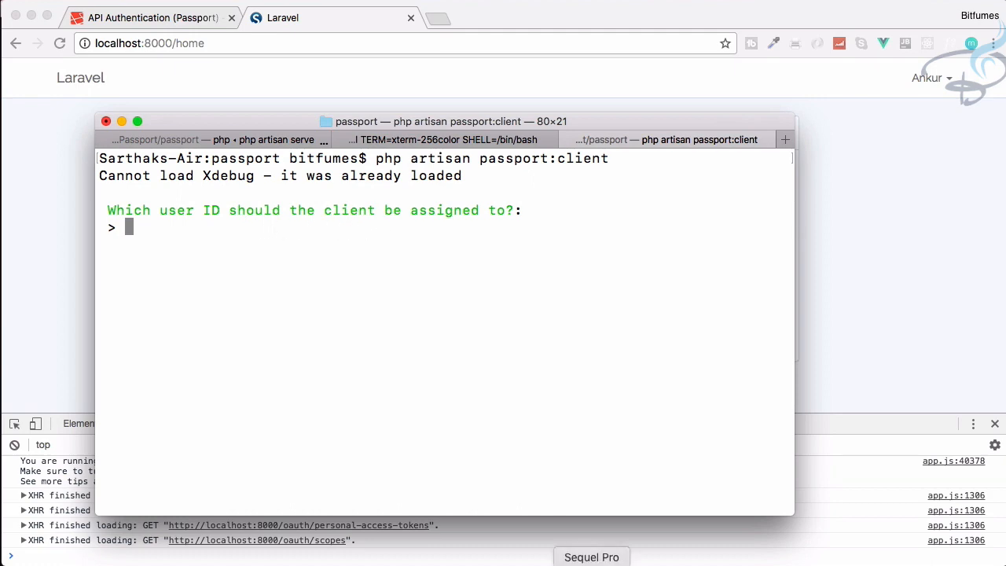
Step: Answer the passport:client prompts with user ID 2 and client name 'Test ankur'
click(218, 216)
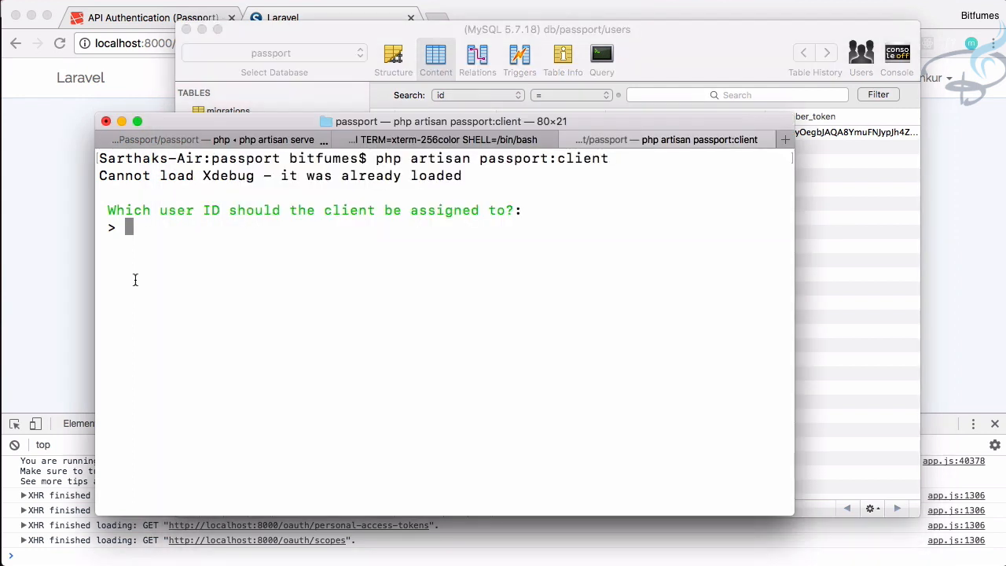
text(2)
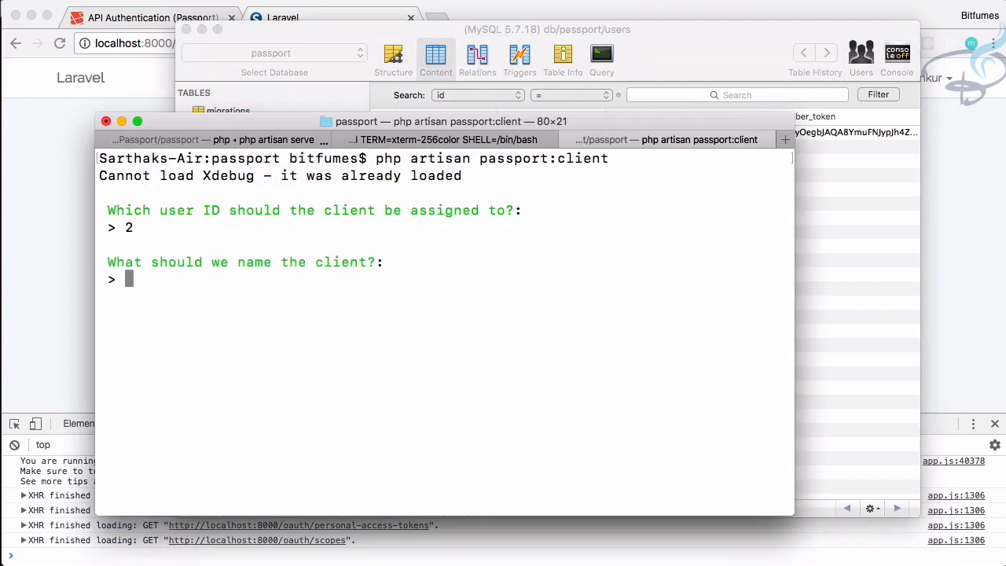
mouse_move(214, 285)
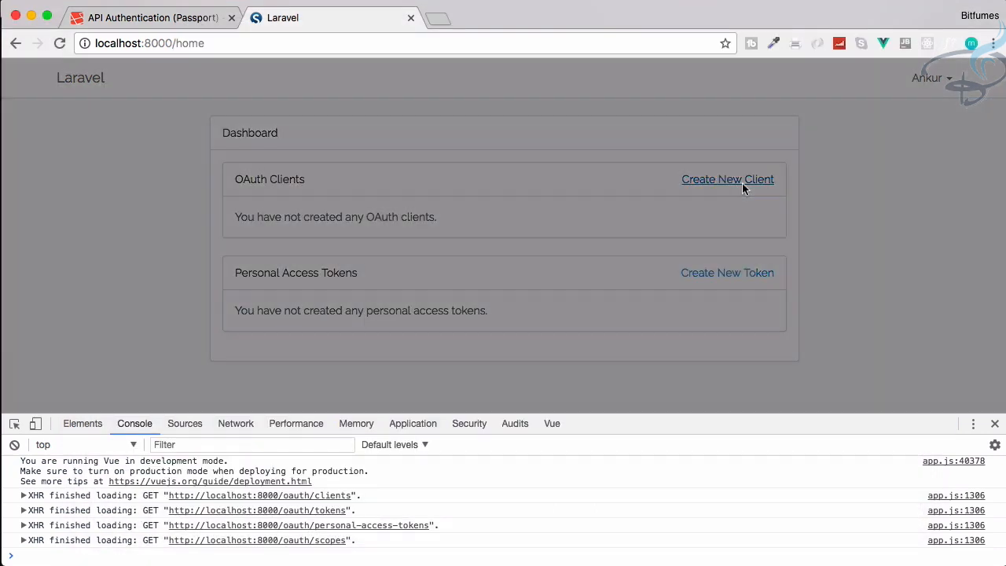
click(727, 180)
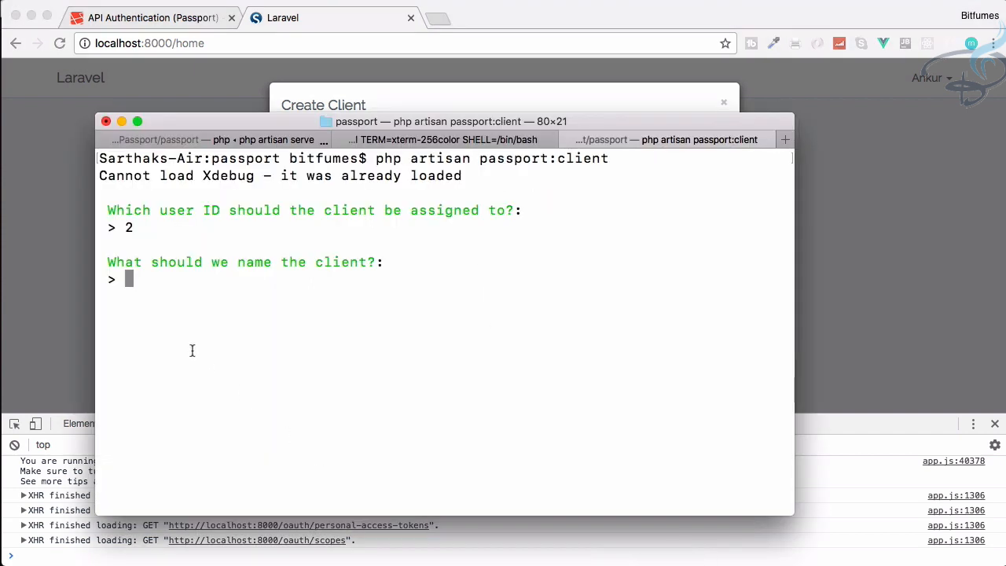
text(T)
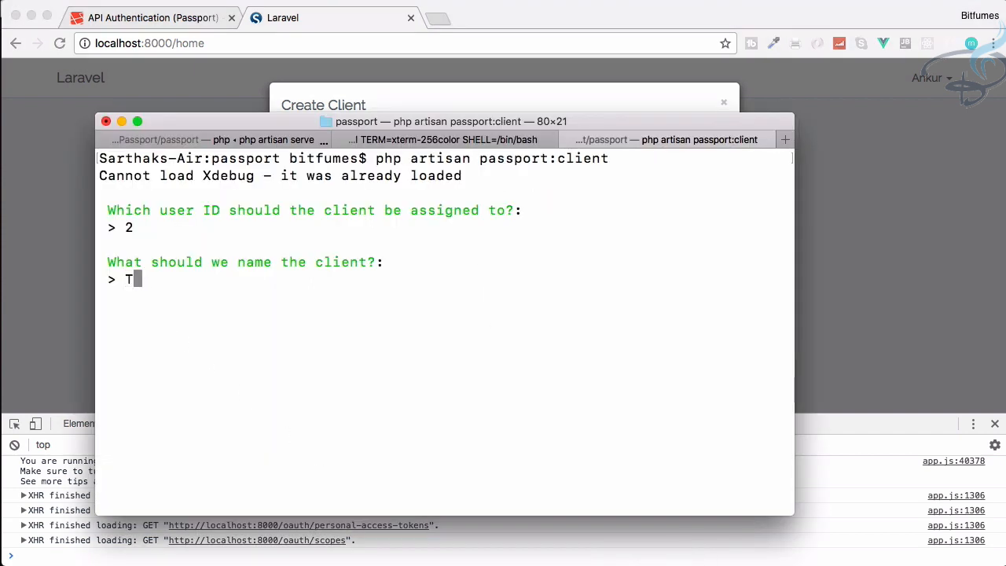
text(est ankur)
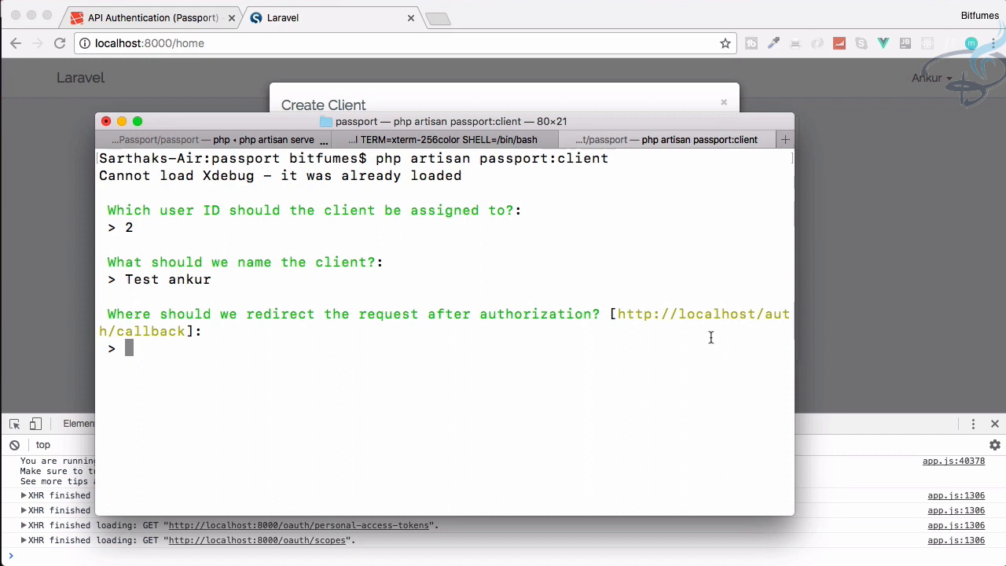
mouse_move(696, 353)
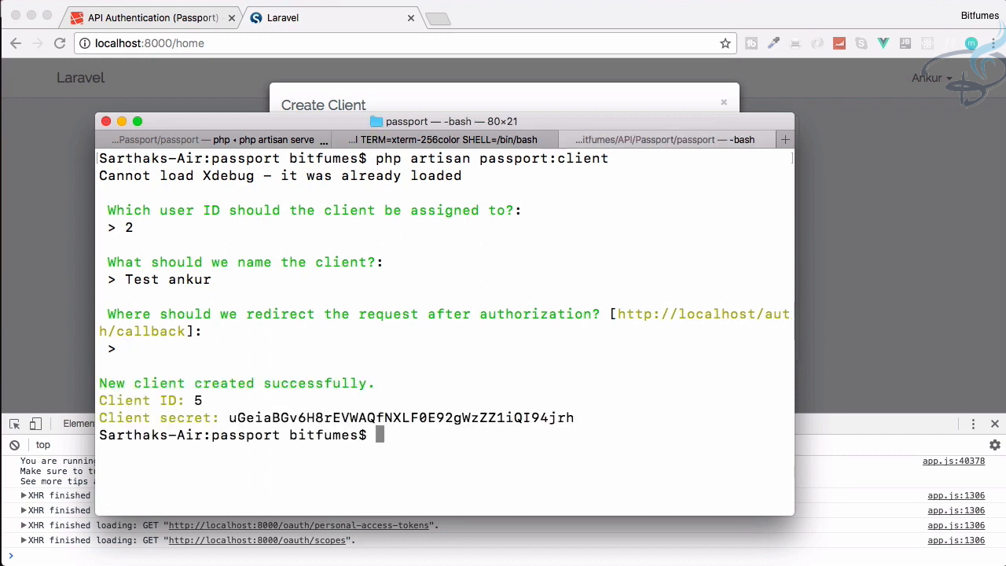
mouse_move(581, 441)
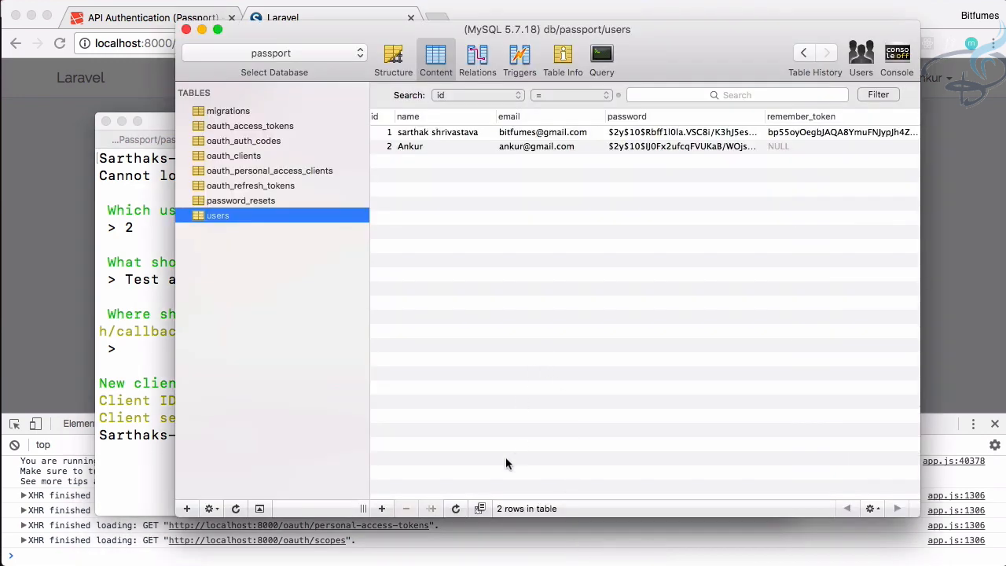
Step: Show the oauth_clients table rows, including client 5 'Test ankur' for user 2
click(234, 155)
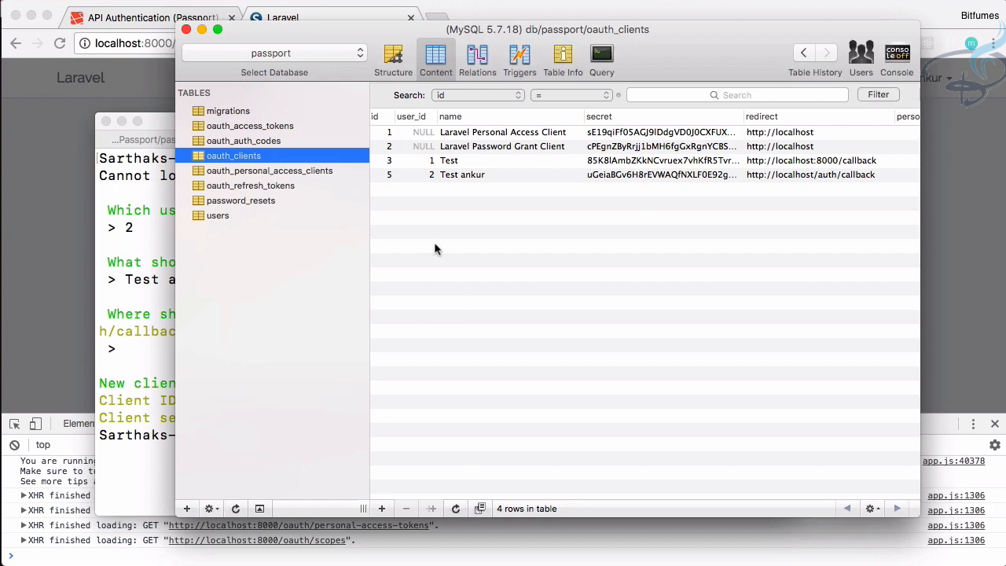
mouse_move(486, 195)
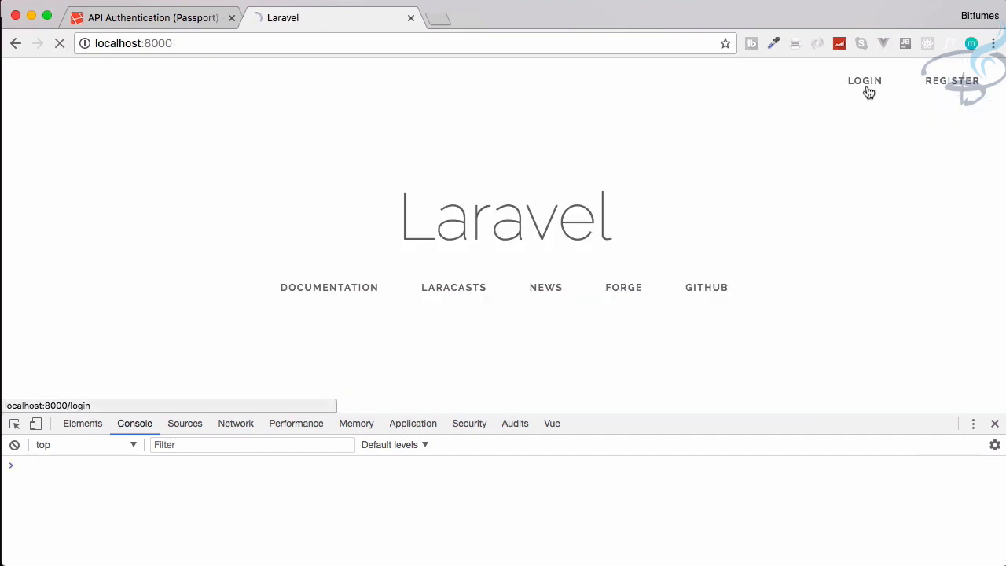
Step: Log in as the other saved account, reaching its dashboard with OAuth client 3 'Test'
click(865, 81)
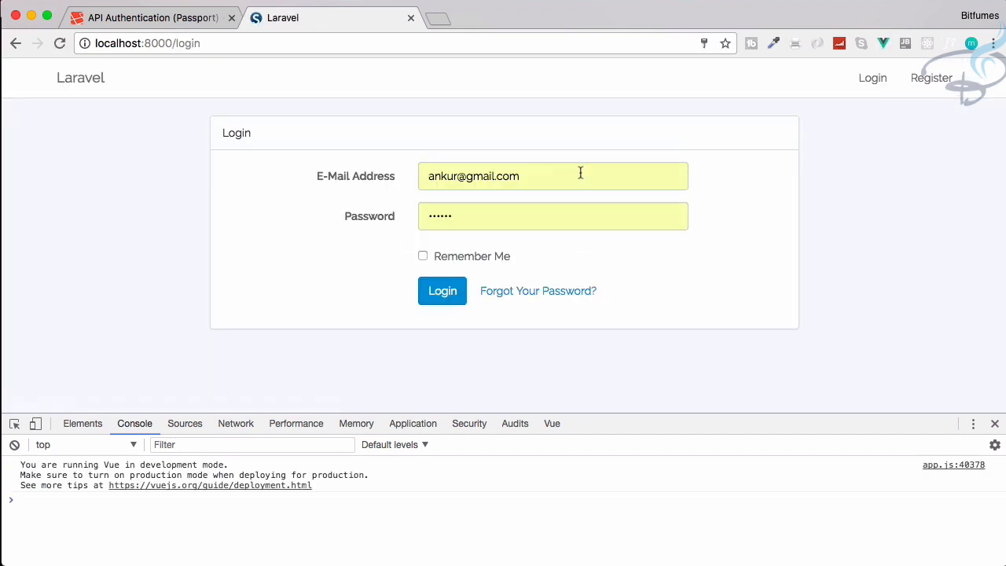
text(b)
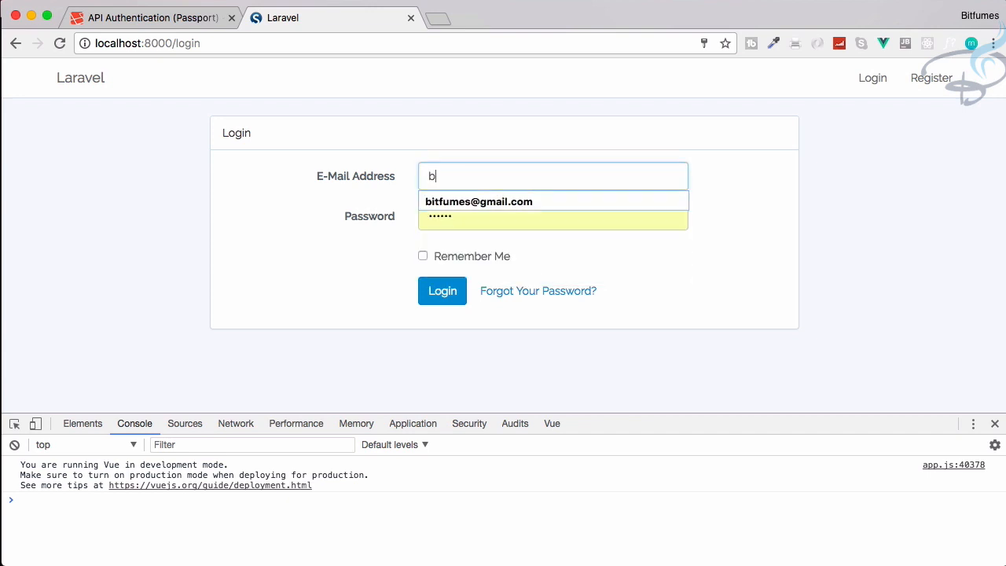
click(442, 291)
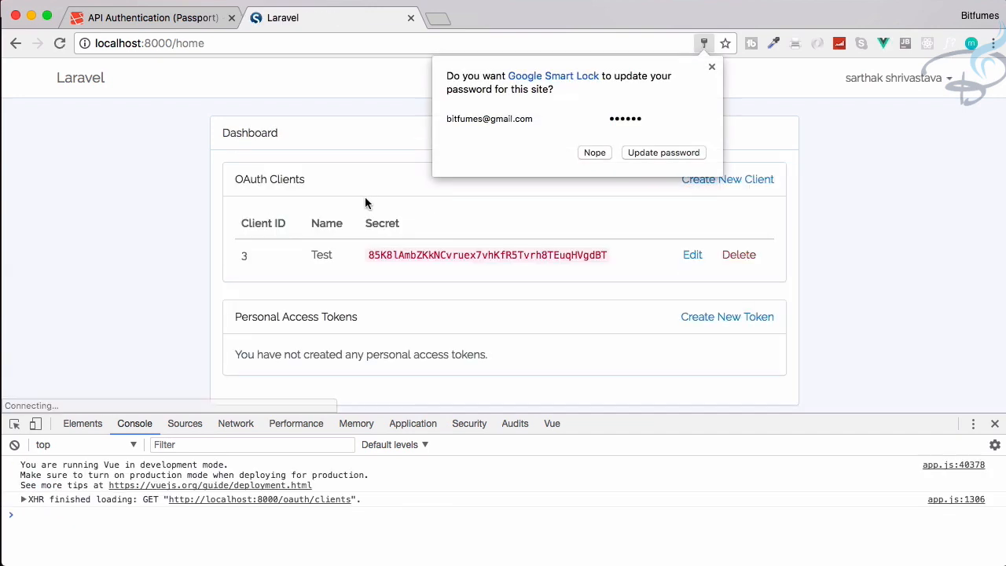
click(594, 152)
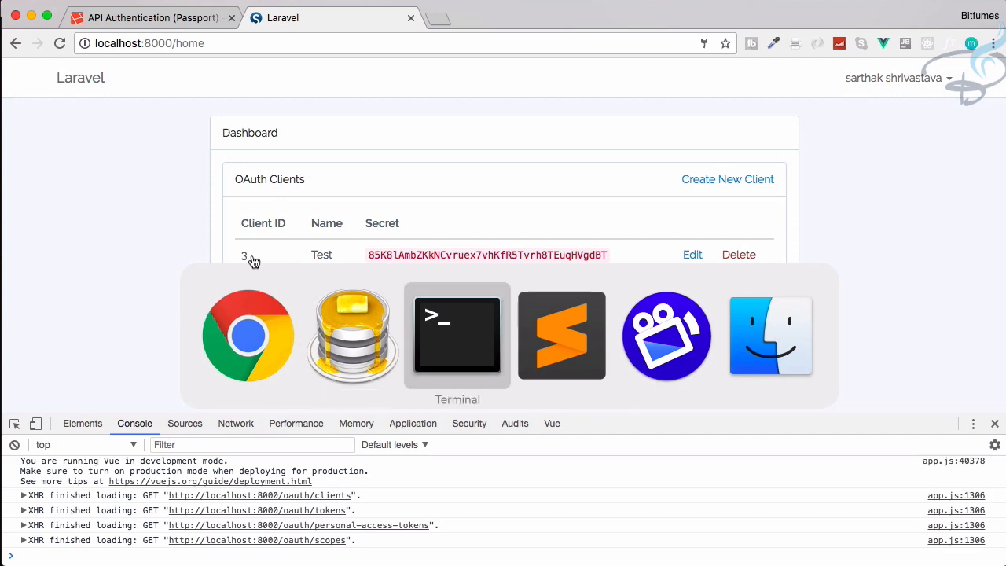
click(457, 336)
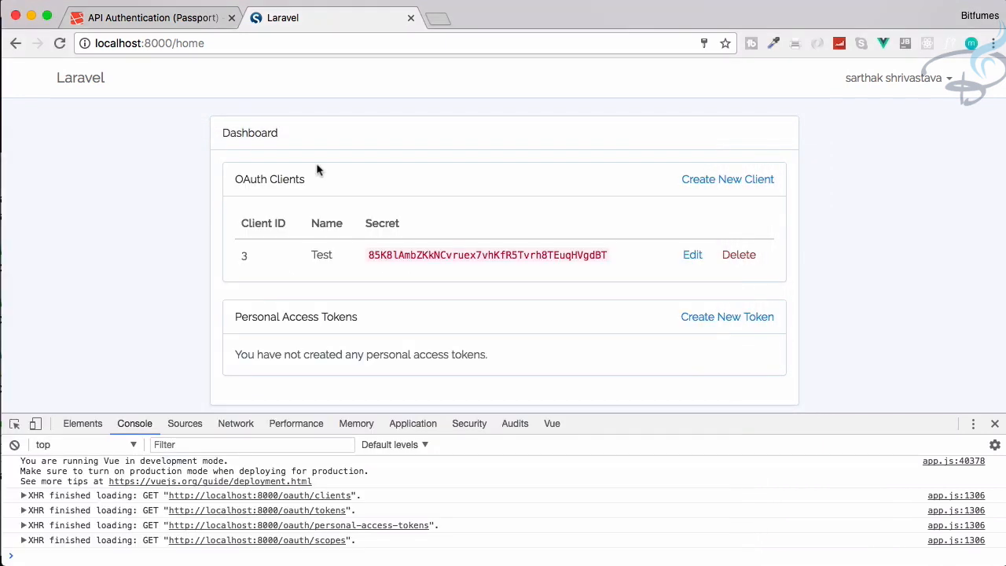
mouse_move(327, 171)
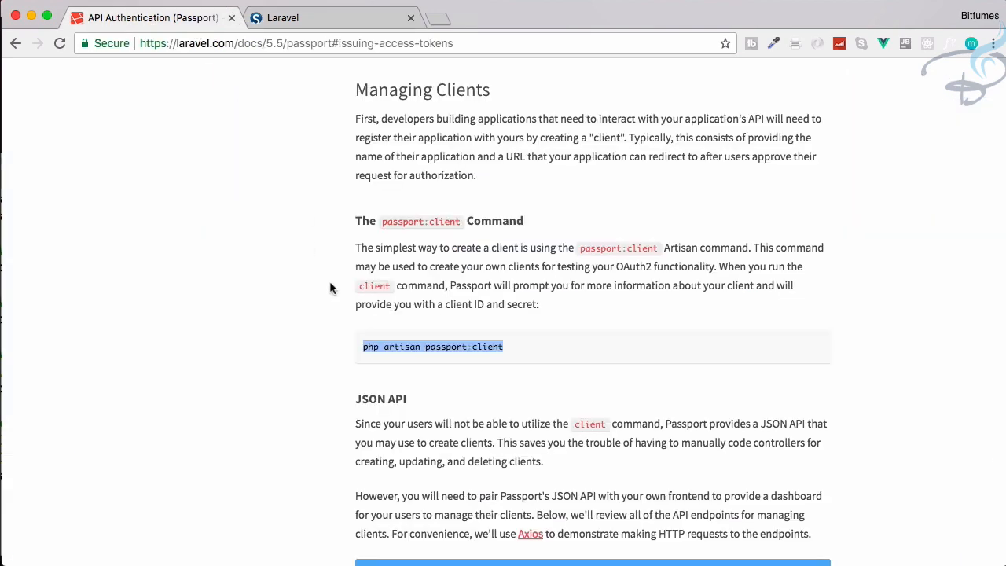
Step: Locate the axios GET /oauth/clients example in the Passport docs
scroll(down, 3)
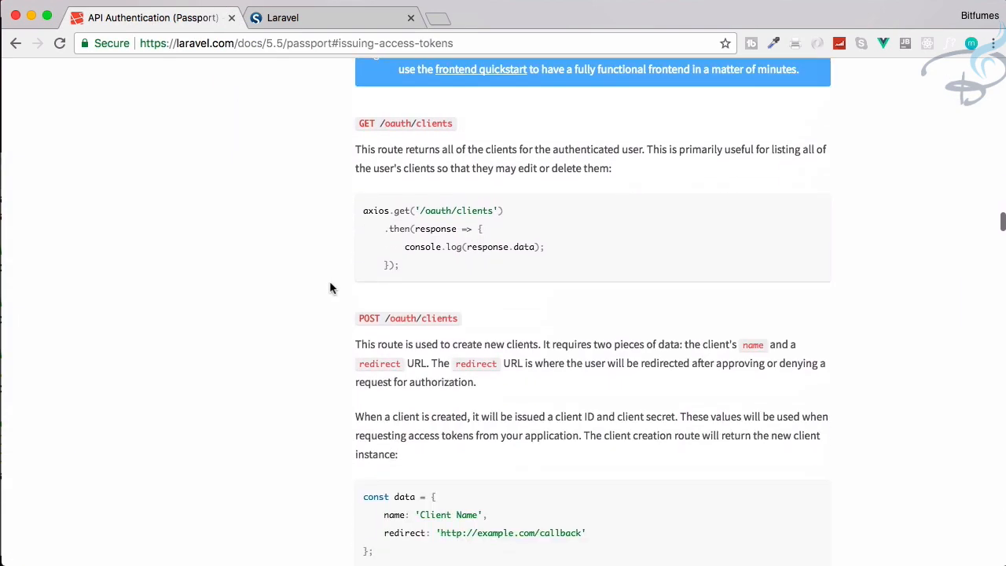
click(322, 18)
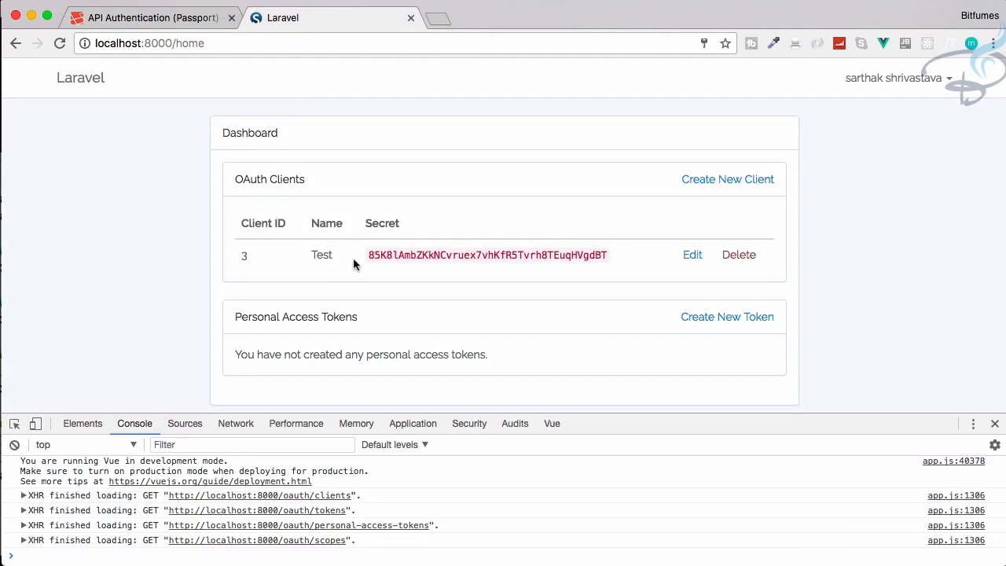
click(149, 18)
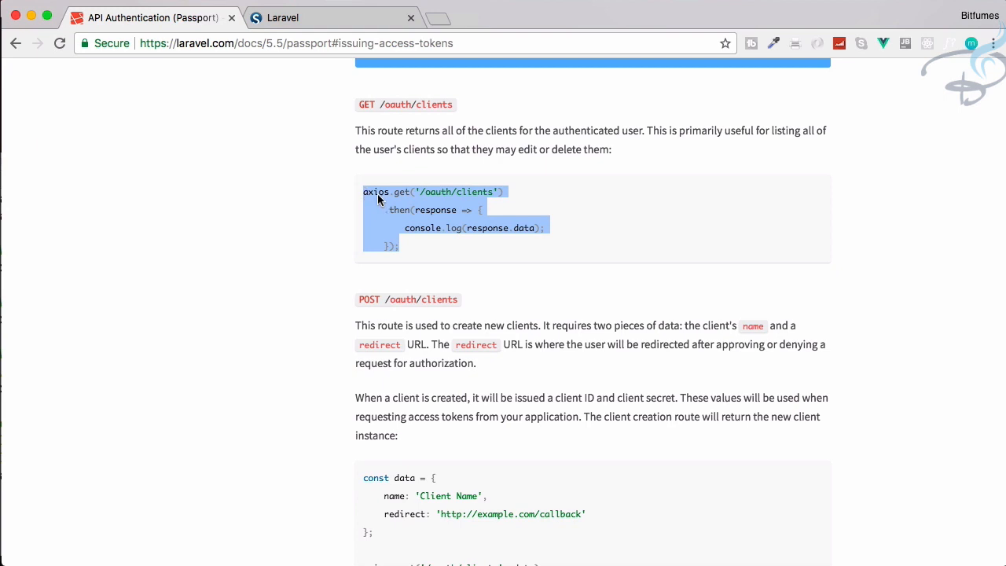
mouse_move(68, 309)
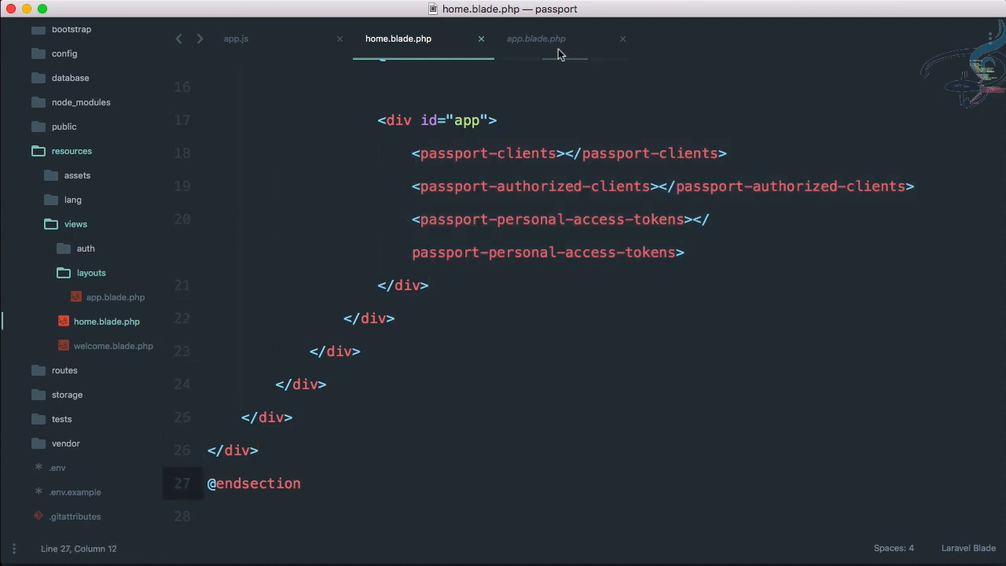
click(535, 39)
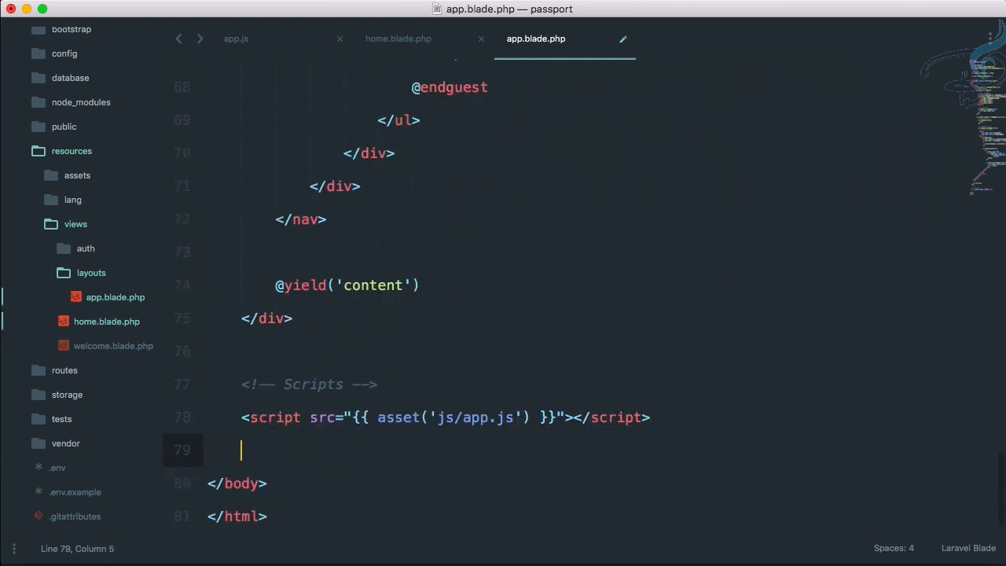
text(@)
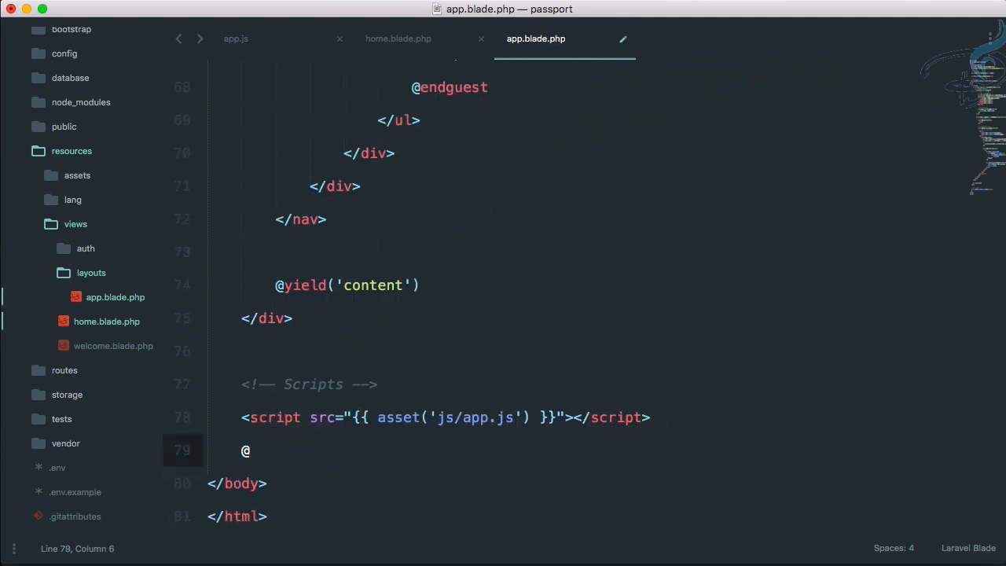
text(stack)
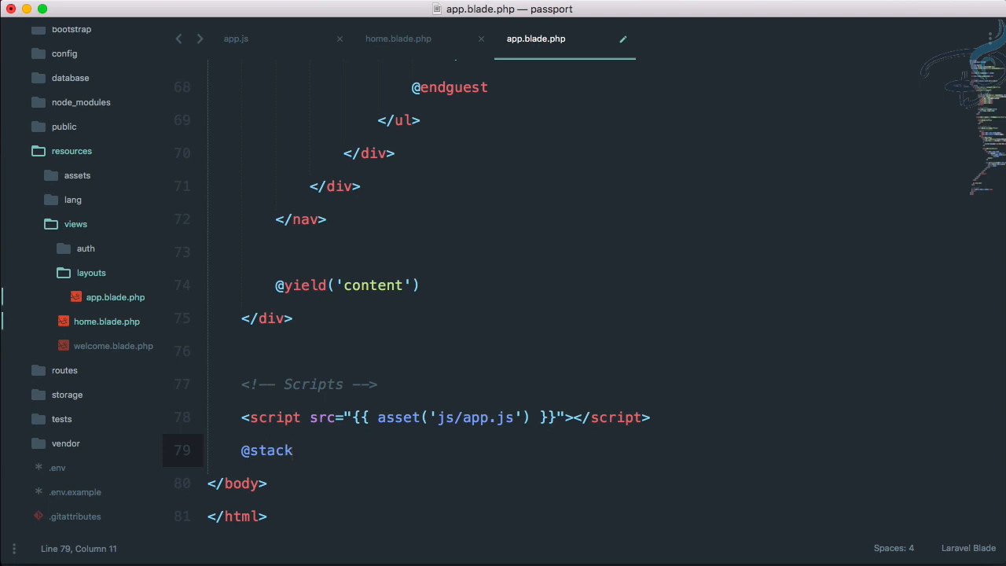
text(('script'))
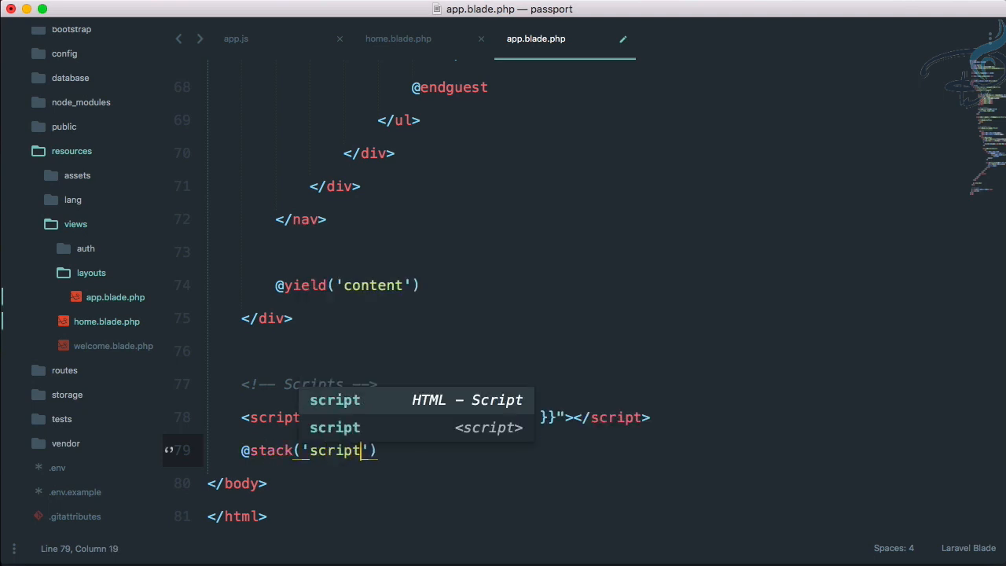
click(398, 37)
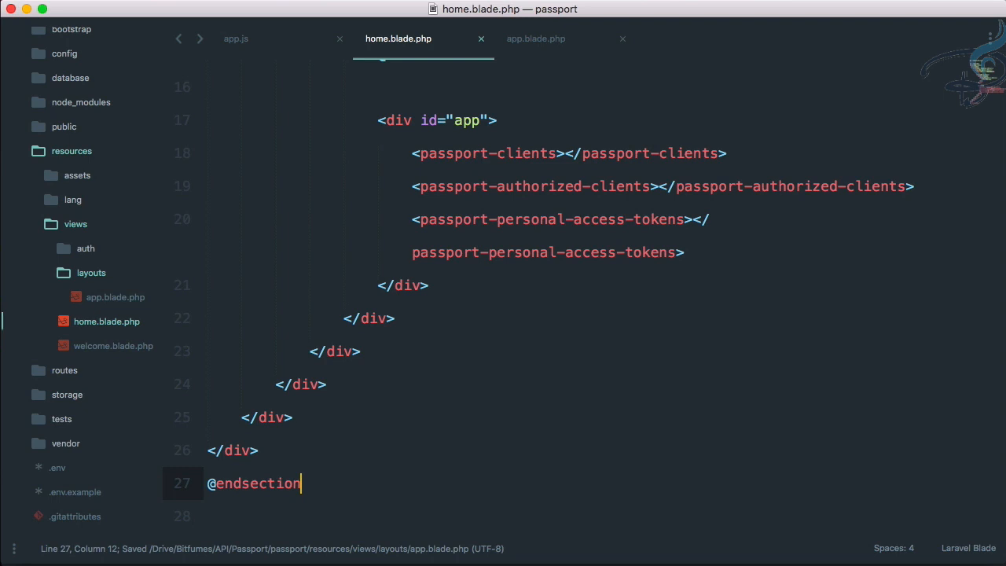
key(Enter)
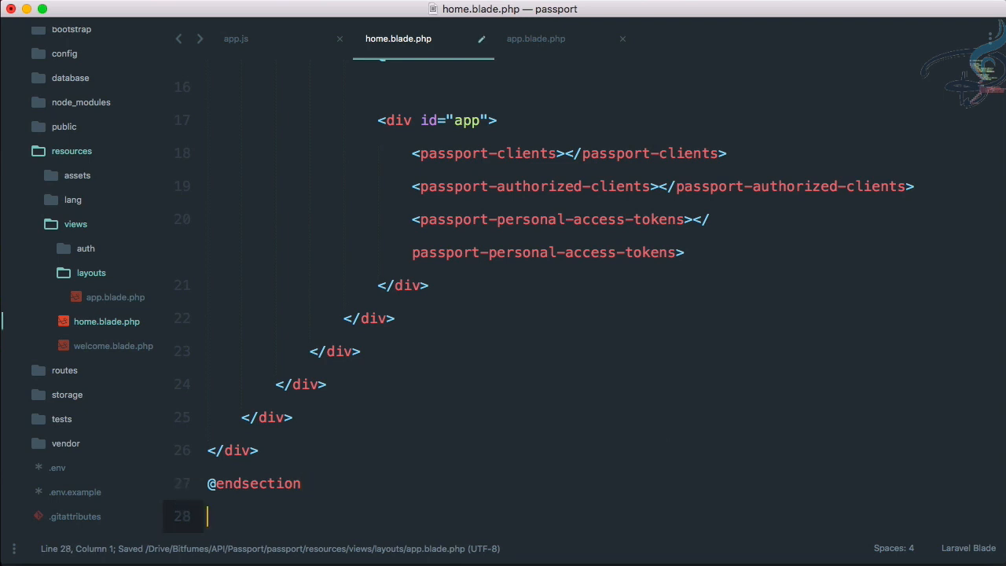
text(@push)
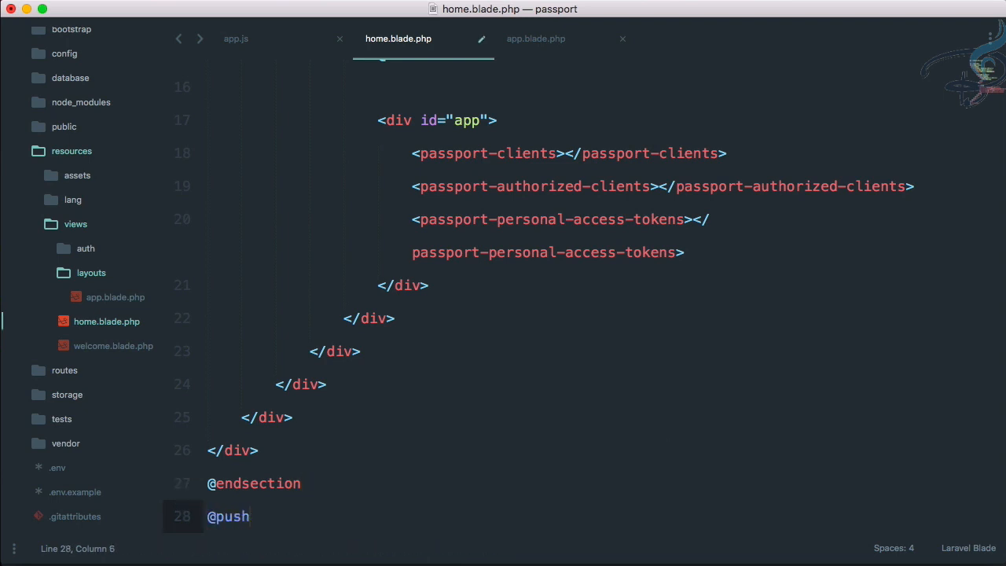
text(('script'))
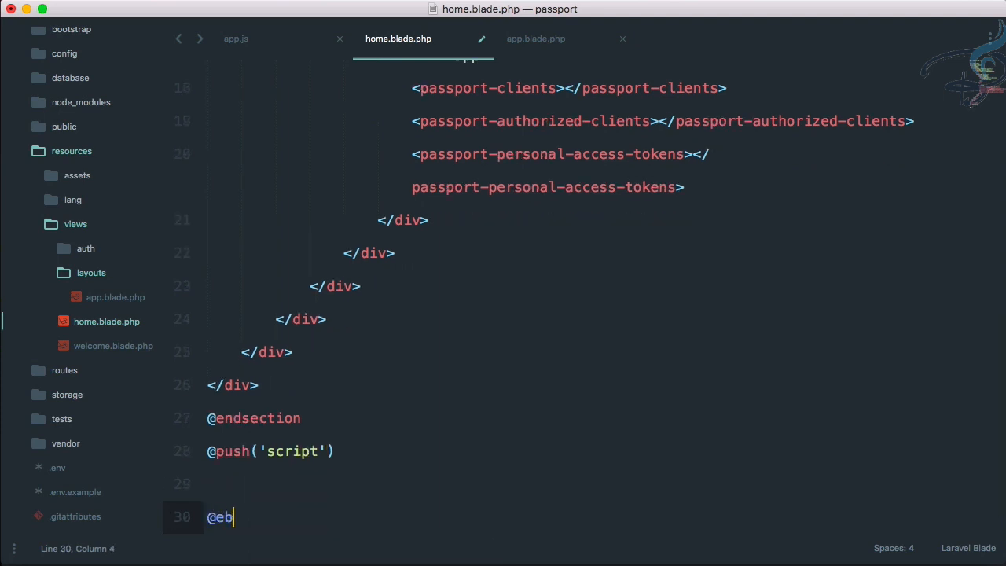
text(ndpush)
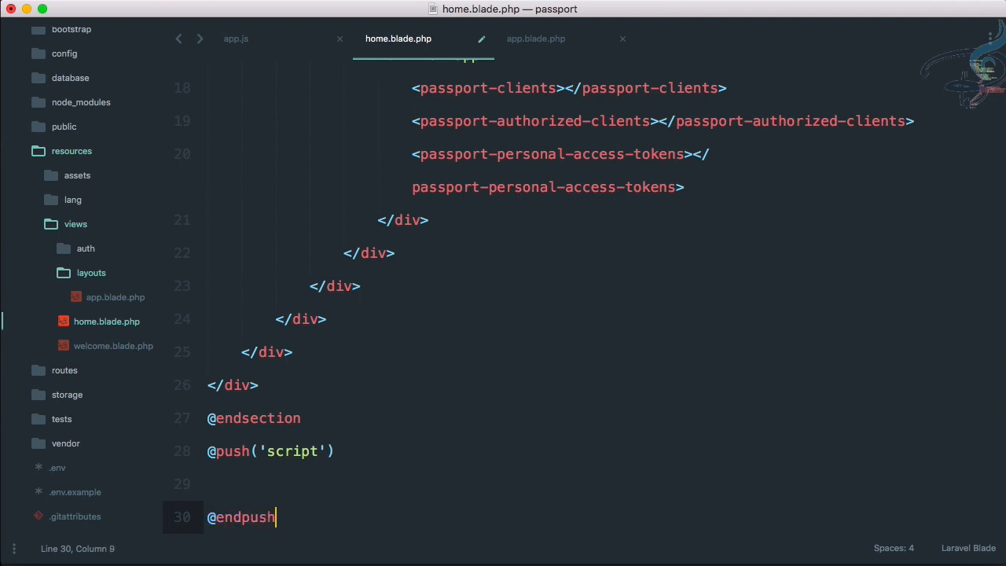
text(scr)
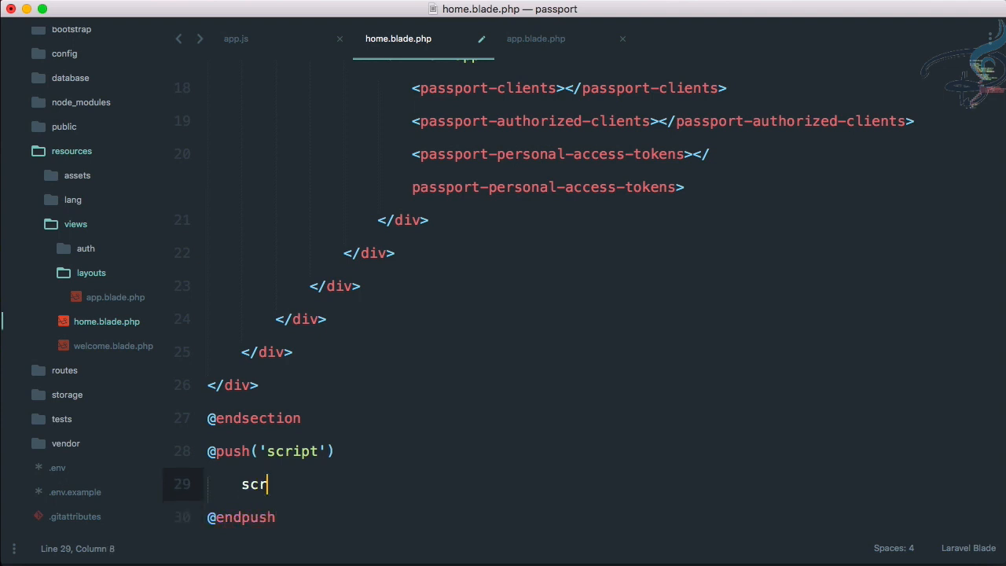
text(ipt>)
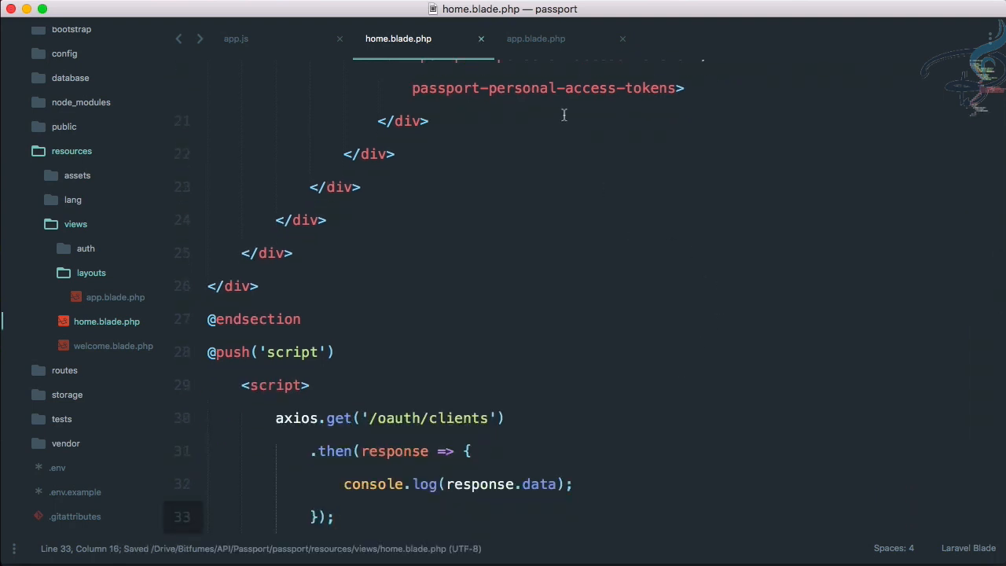
click(537, 39)
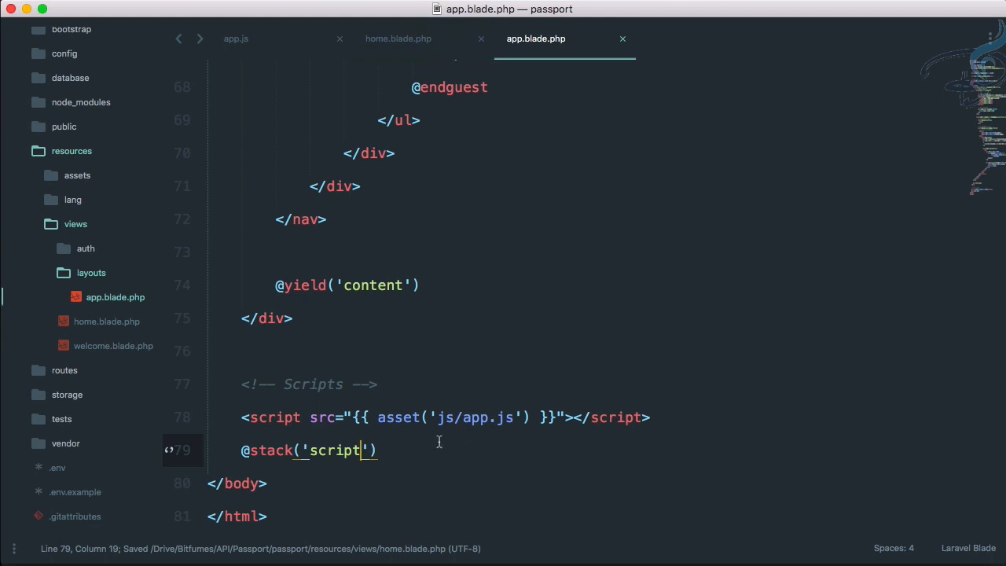
click(398, 38)
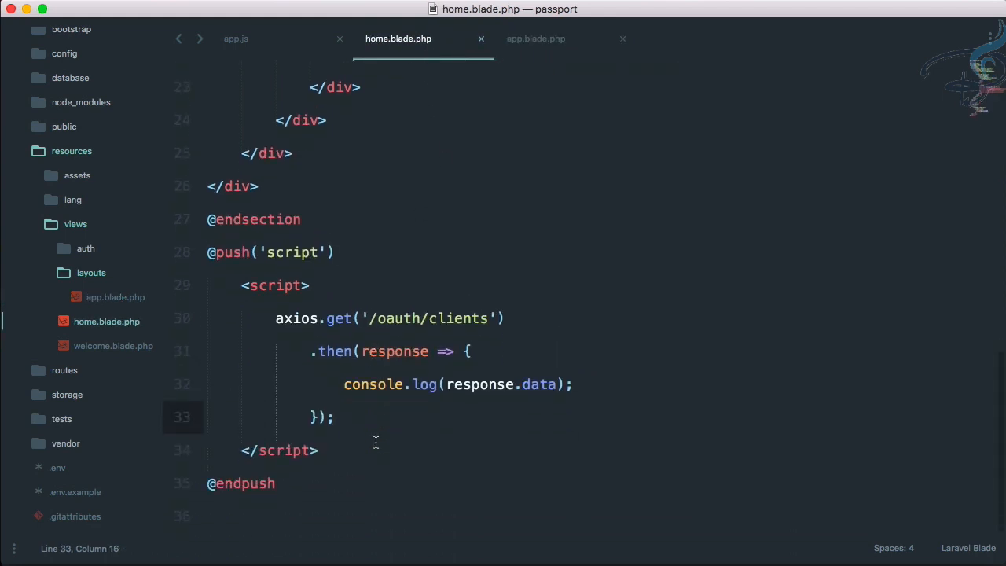
click(537, 37)
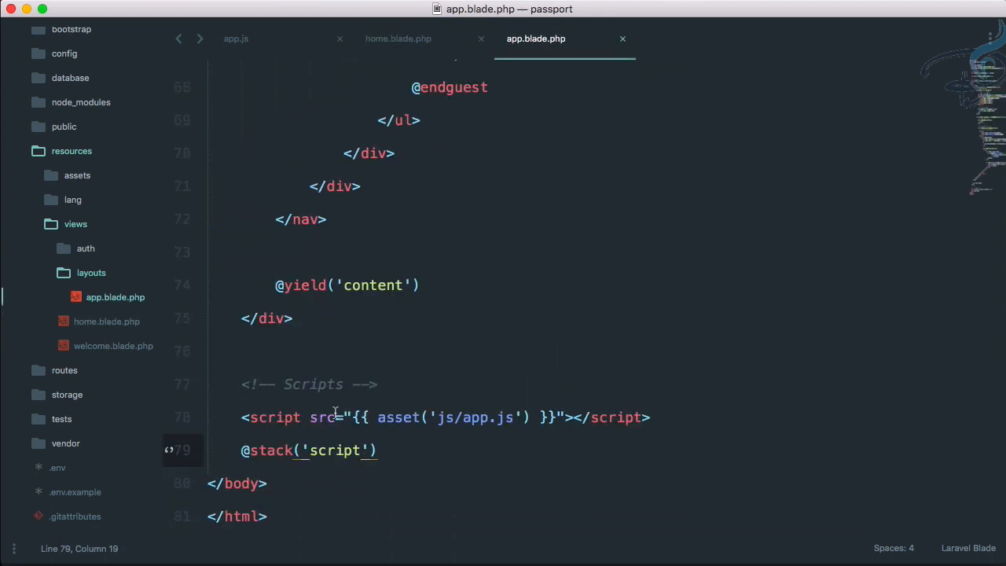
click(398, 39)
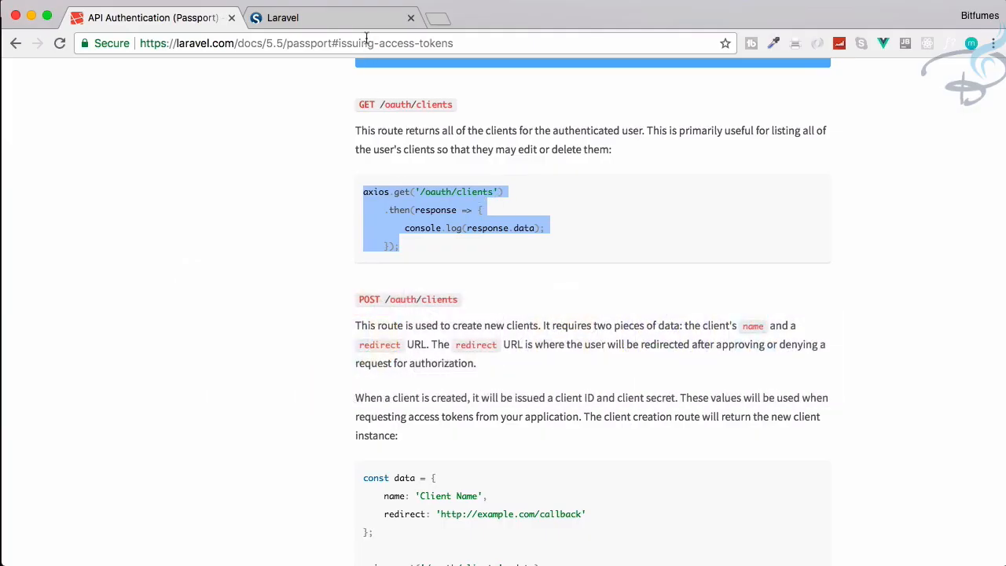
Step: Reload the dashboard and expand the console-logged clients array showing client 3 'Test'
click(319, 17)
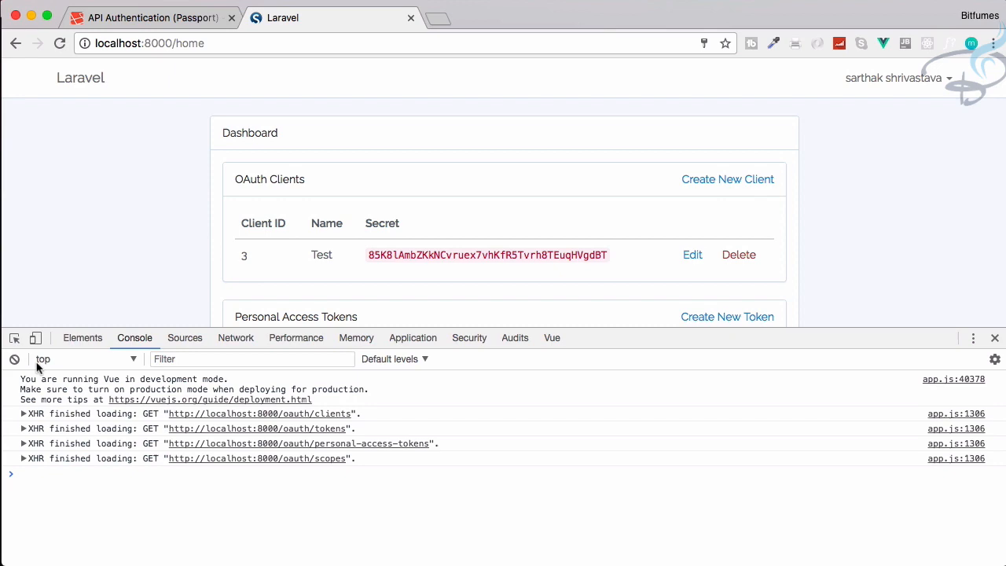
click(14, 360)
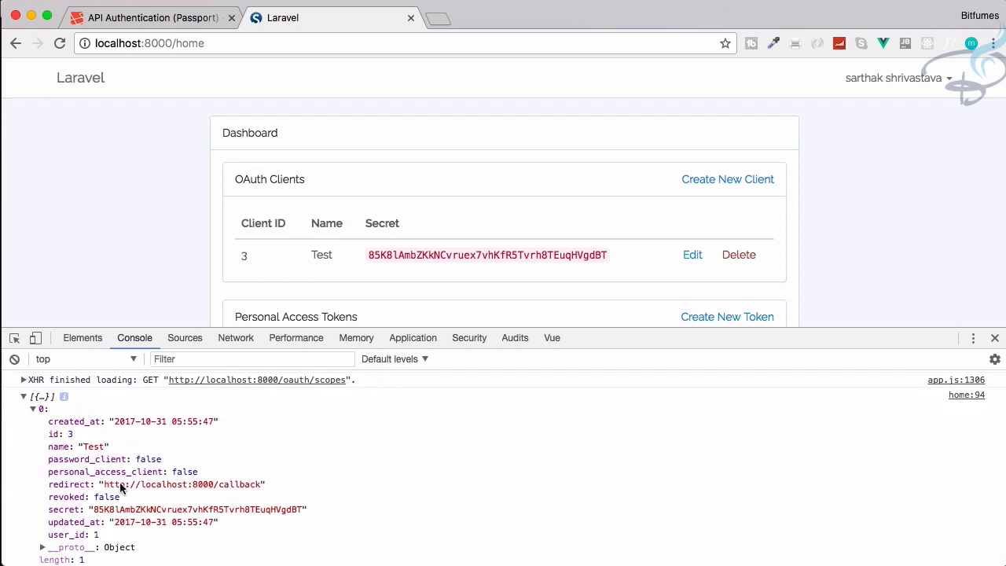
mouse_move(452, 269)
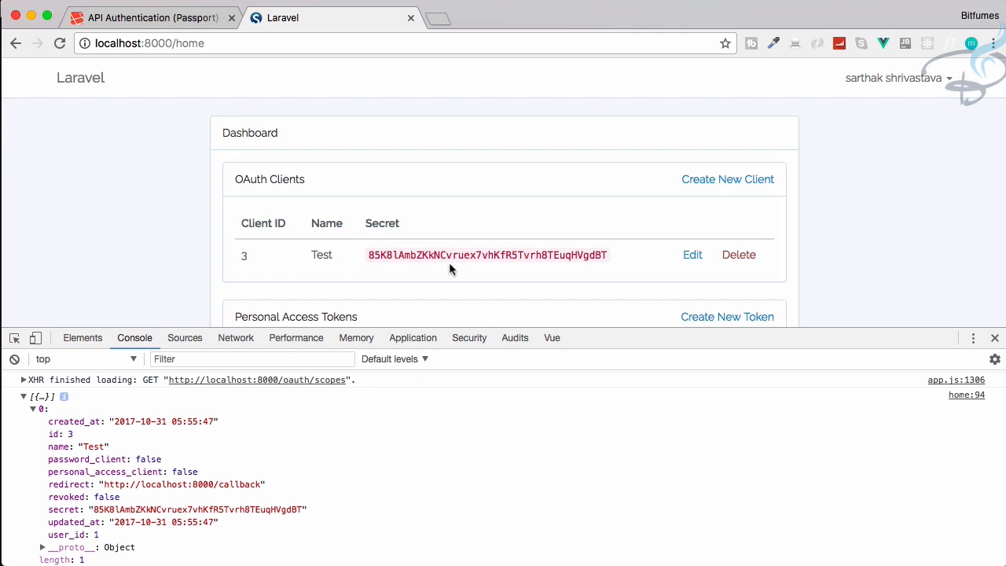
mouse_move(245, 236)
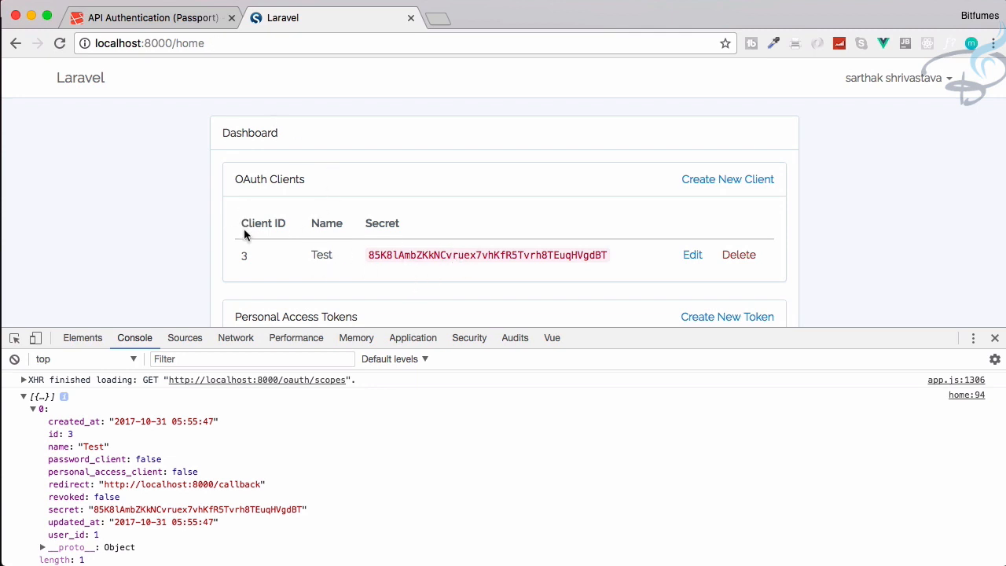
click(150, 16)
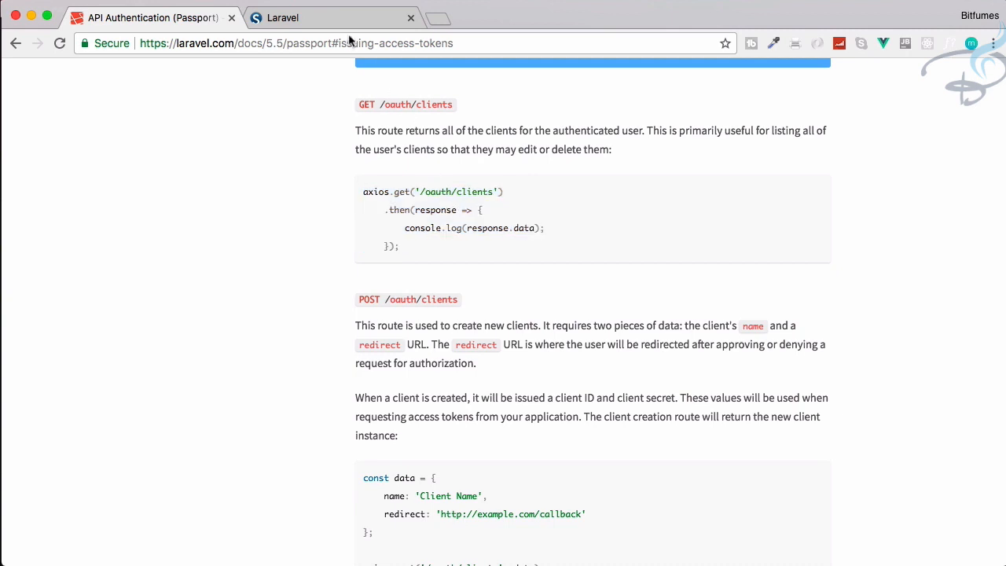
click(315, 17)
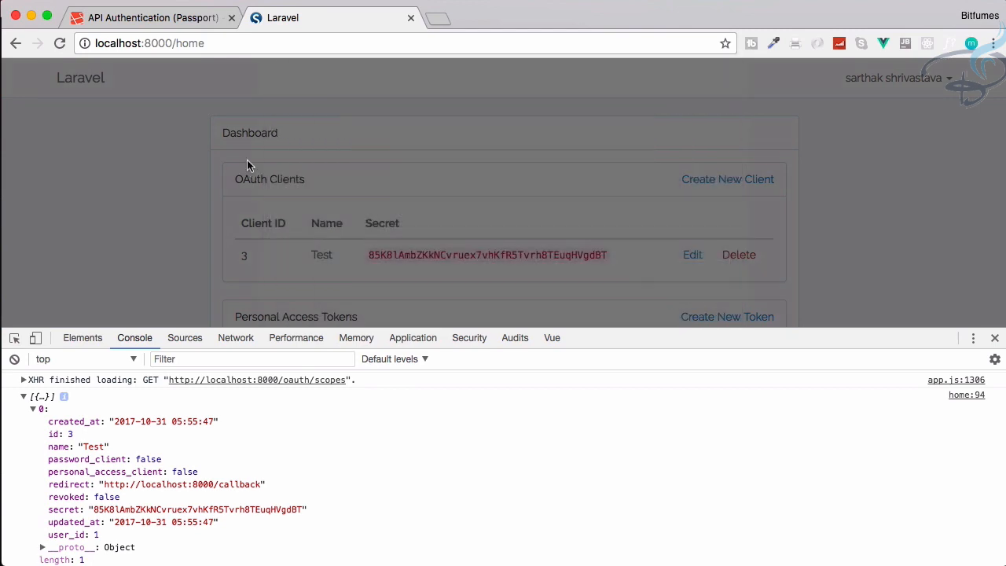
click(150, 17)
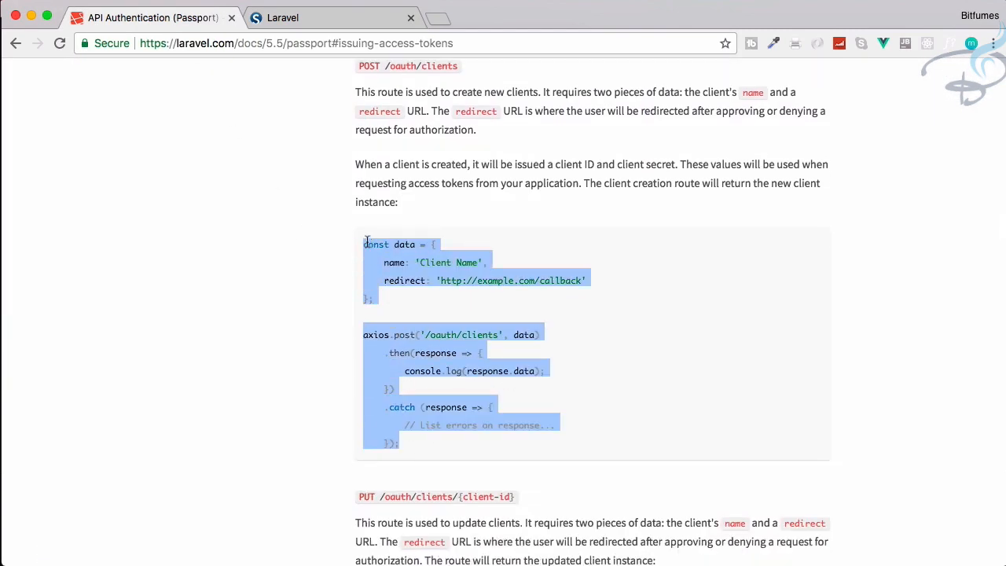
Step: Paste the axios POST /oauth/clients snippet into home.blade.php and rename the client to 'Test 2'
key(cmd+tab)
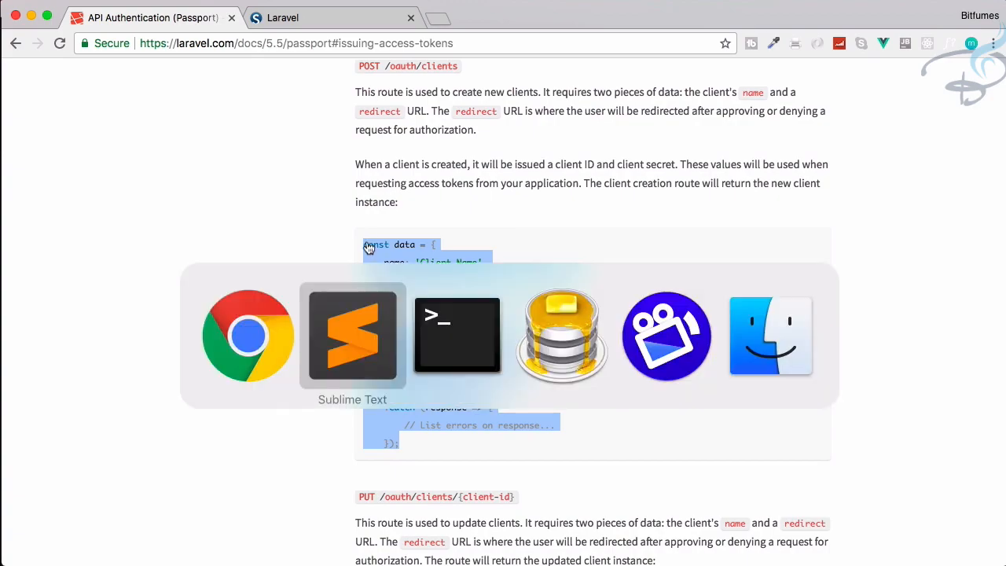
click(353, 336)
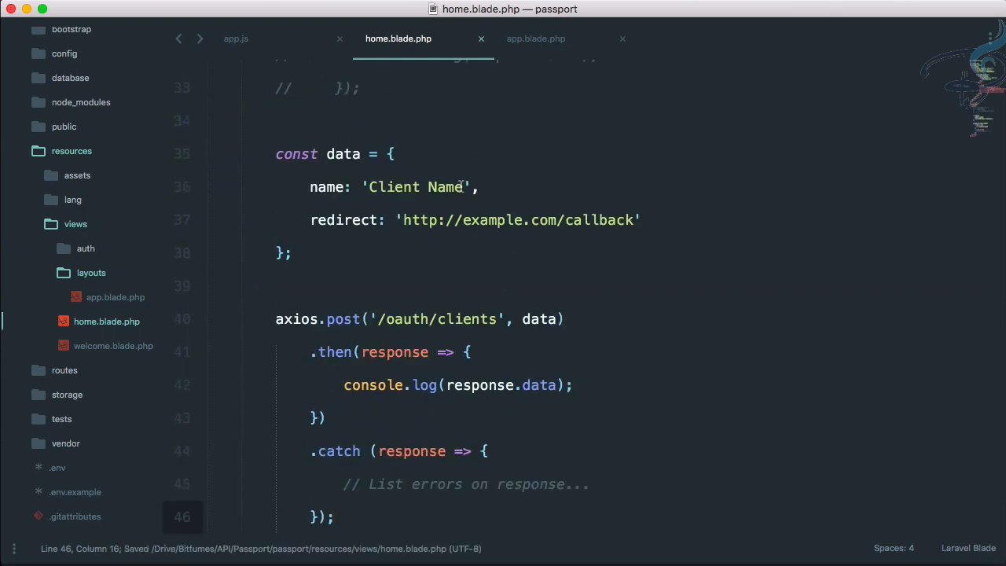
double_click(413, 187)
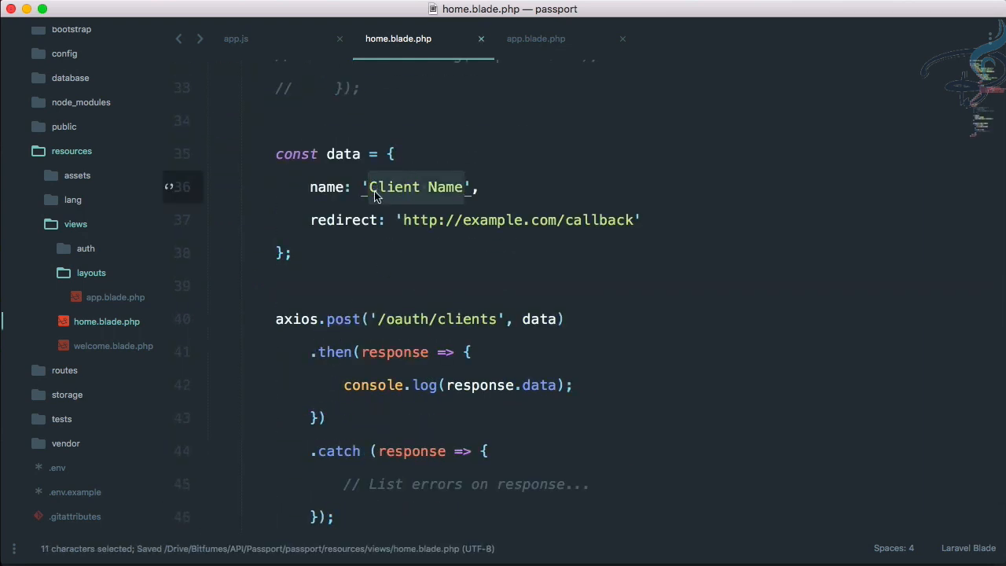
text(Test)
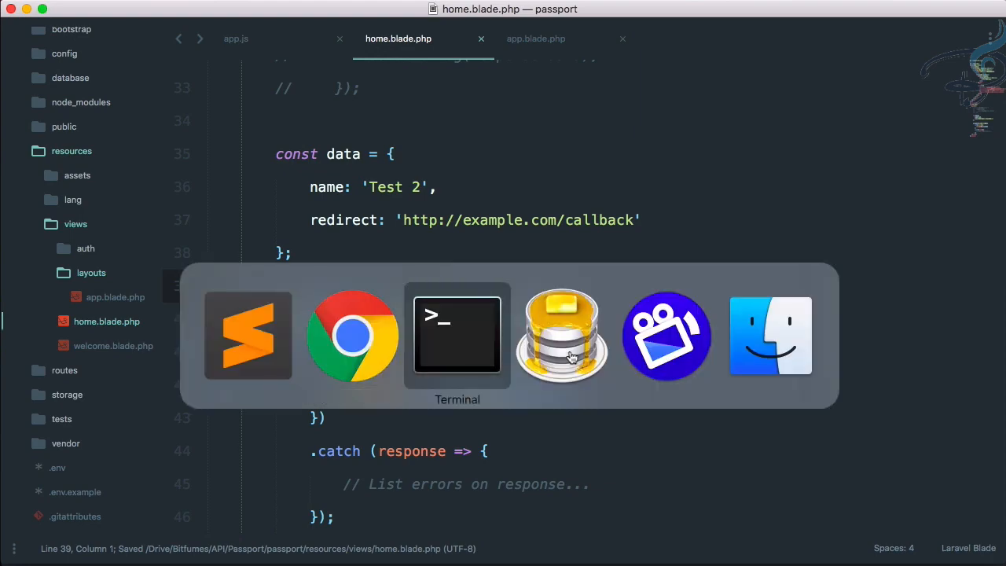
Step: Reload localhost:8000/home to see client 6 'Test 2' listed and its POST response in the Console
click(352, 335)
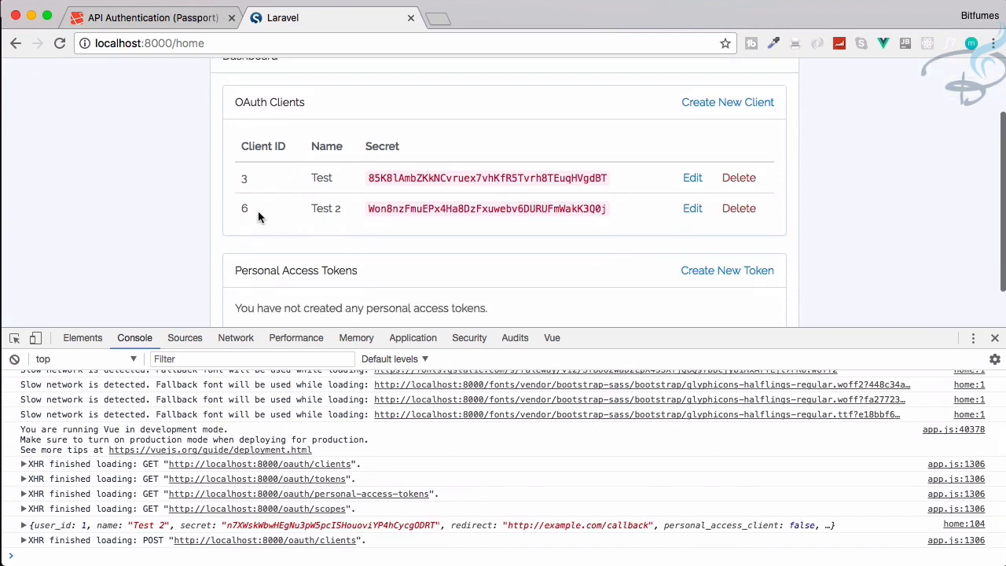
mouse_move(61, 526)
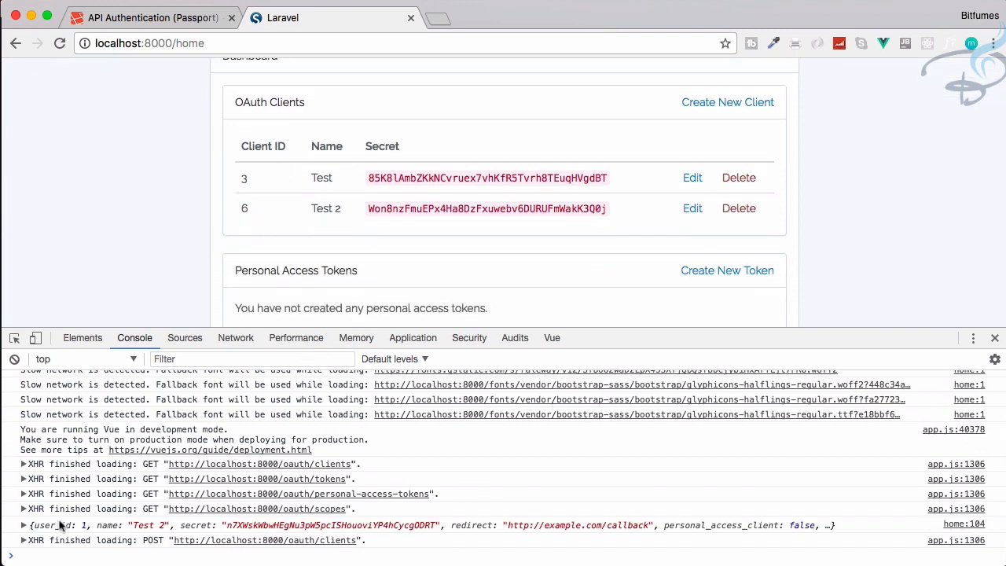
click(23, 509)
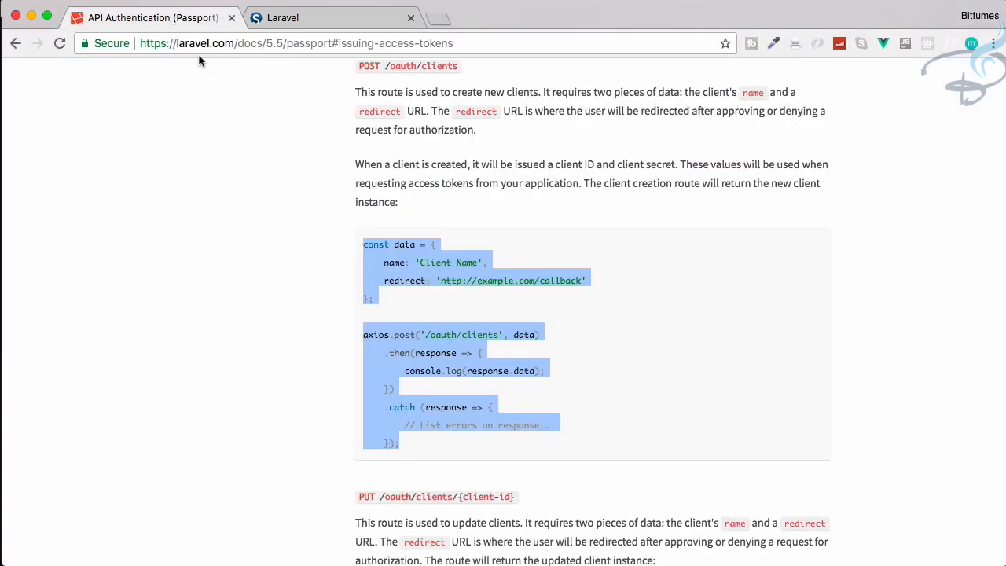
Step: Scroll the Passport docs past the PUT/DELETE client routes to the Requesting Tokens redirect example
scroll(down, 3)
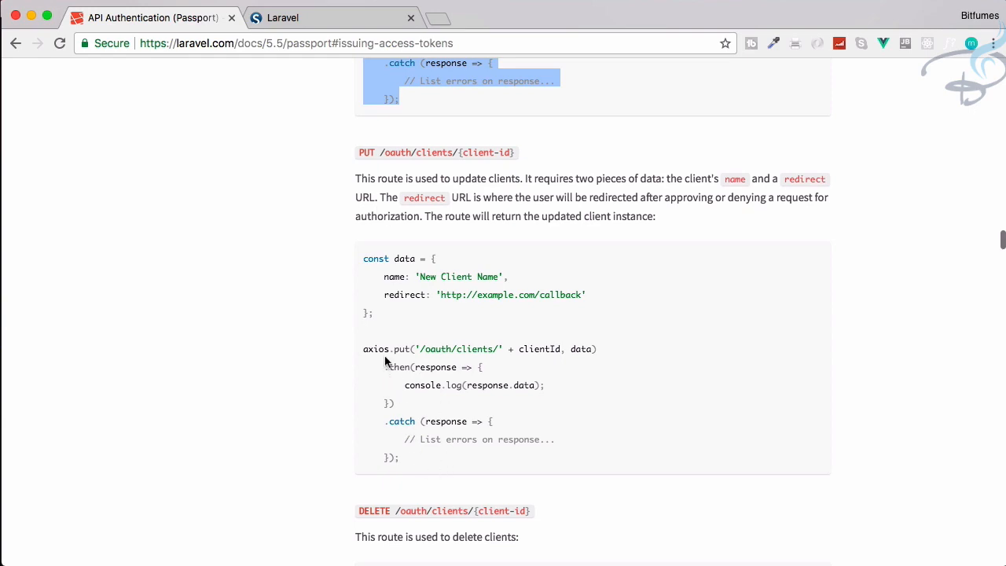
scroll(down, 3)
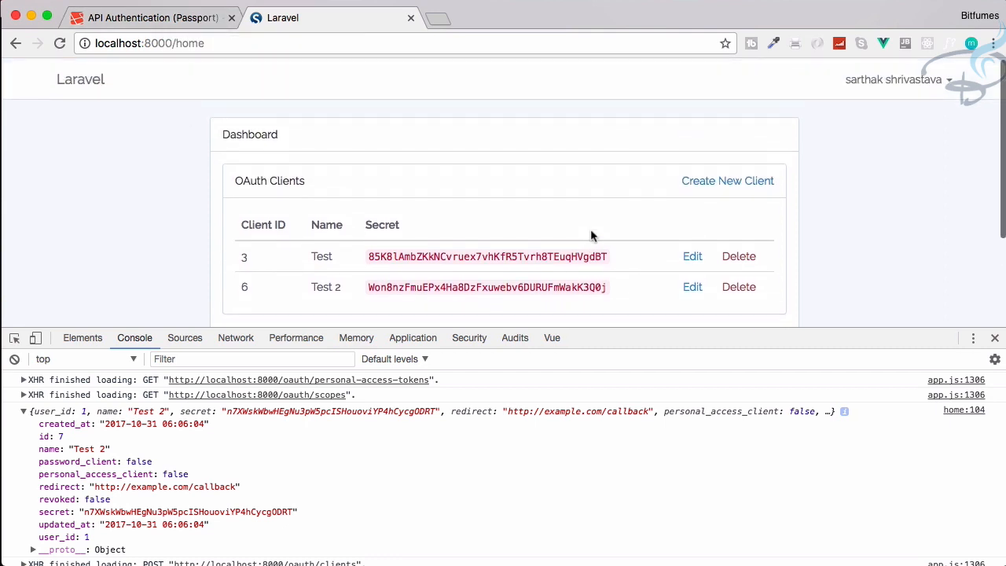
scroll(down, 3)
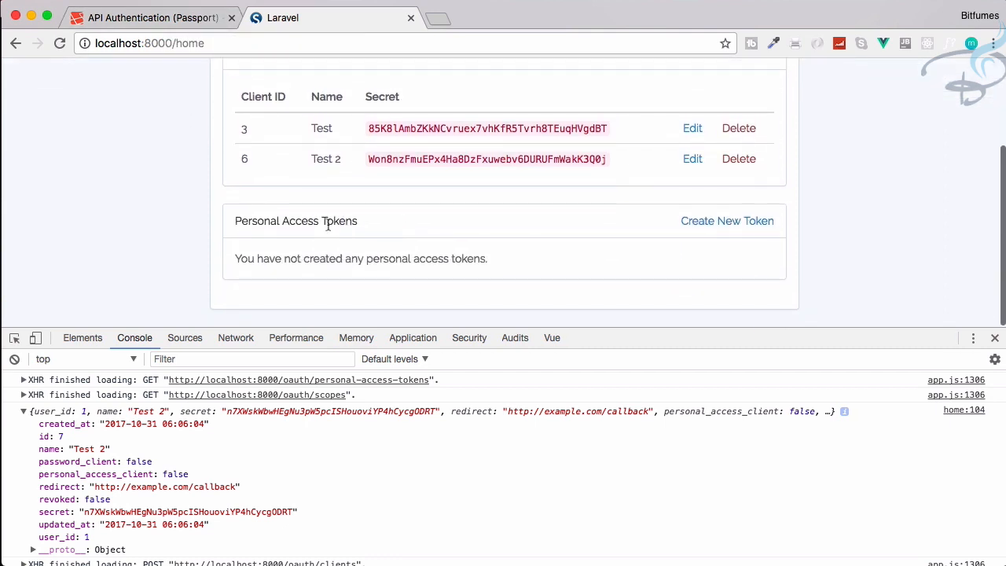
mouse_move(517, 273)
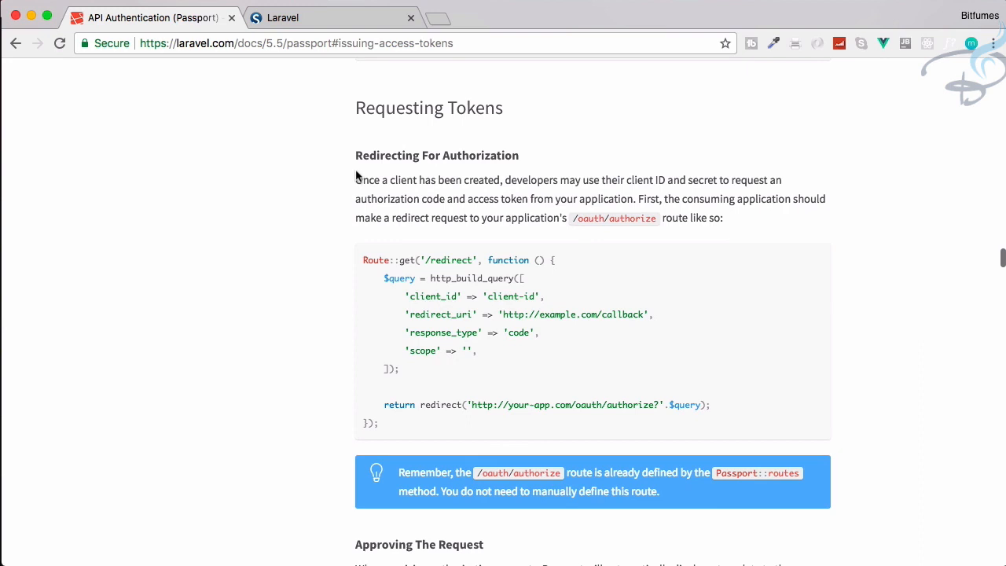
scroll(down, 3)
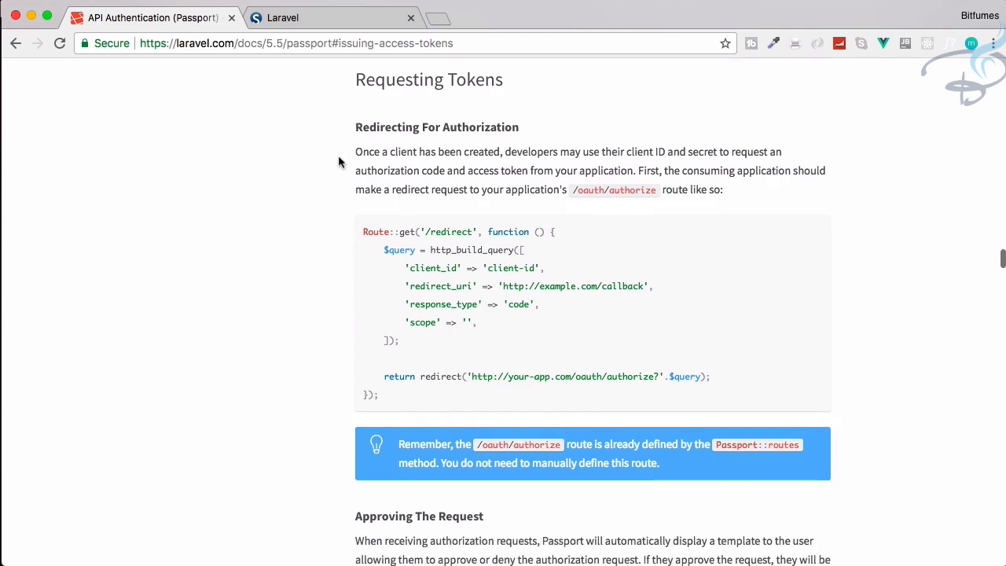
scroll(down, 3)
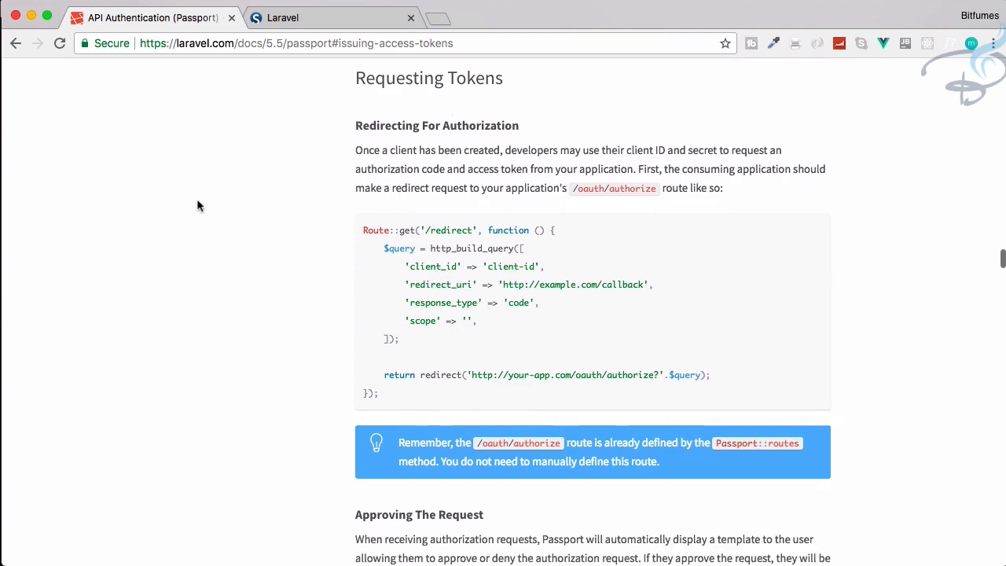